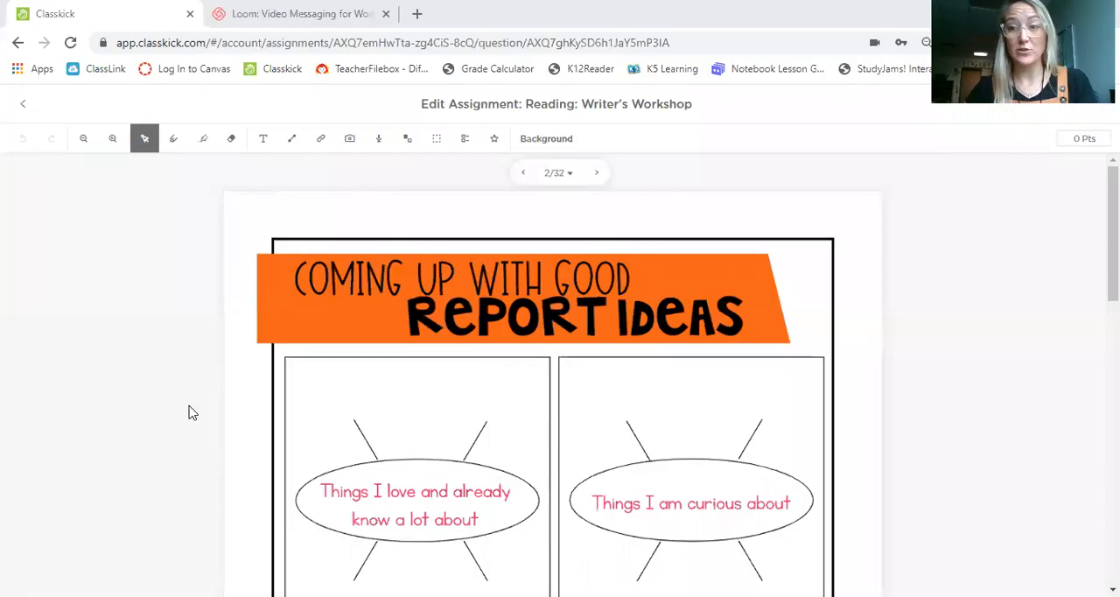
mouse_move(203, 317)
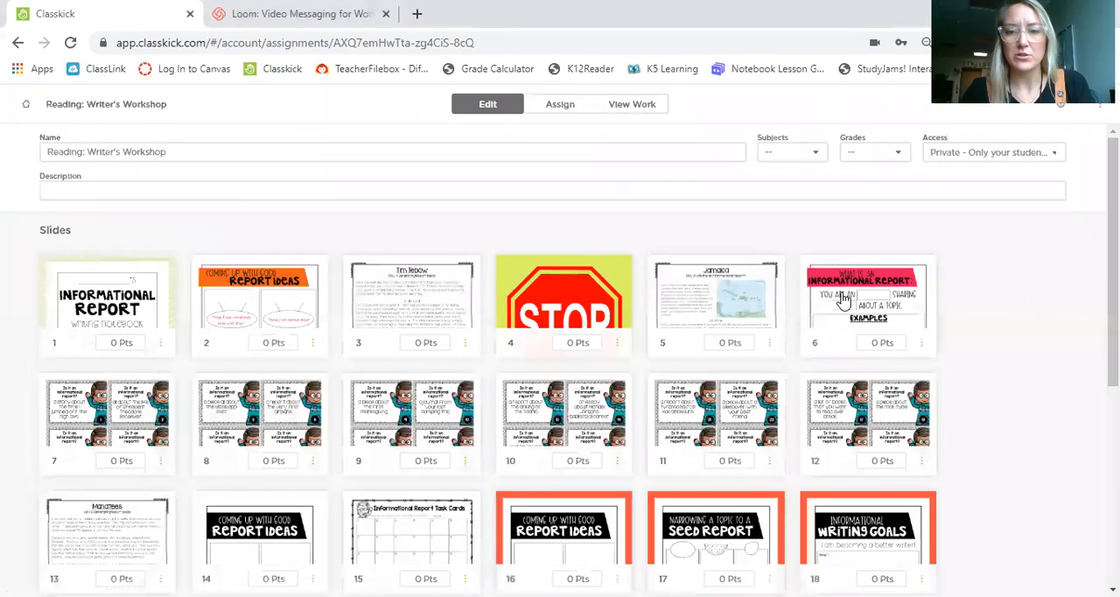
Step through the assignment slides to reach the Tim Tebow Day 4 reading passage
click(866, 302)
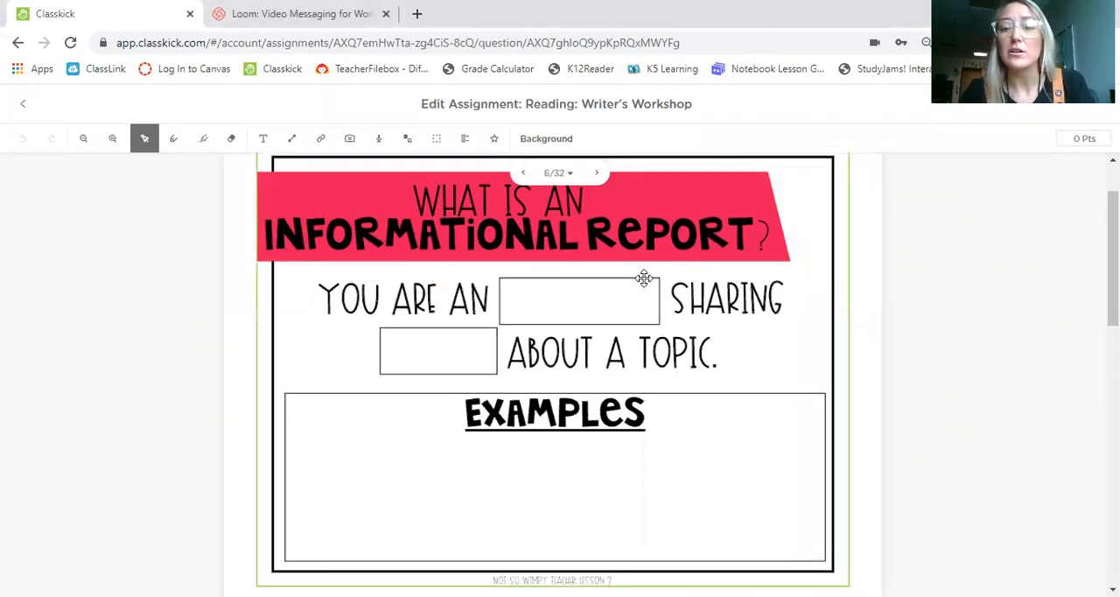
mouse_move(420, 355)
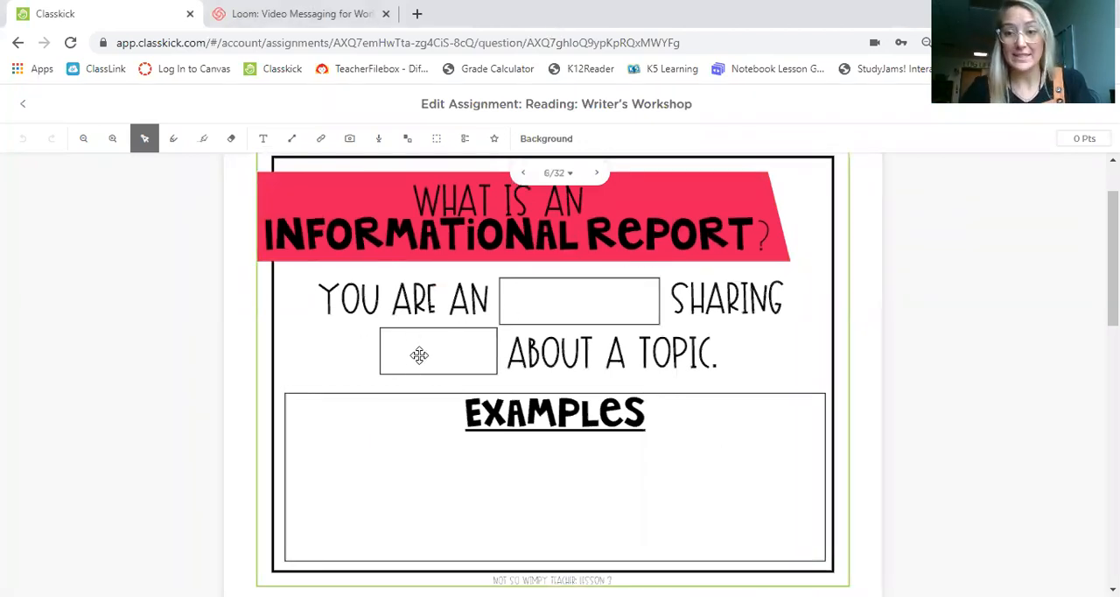
mouse_move(596, 246)
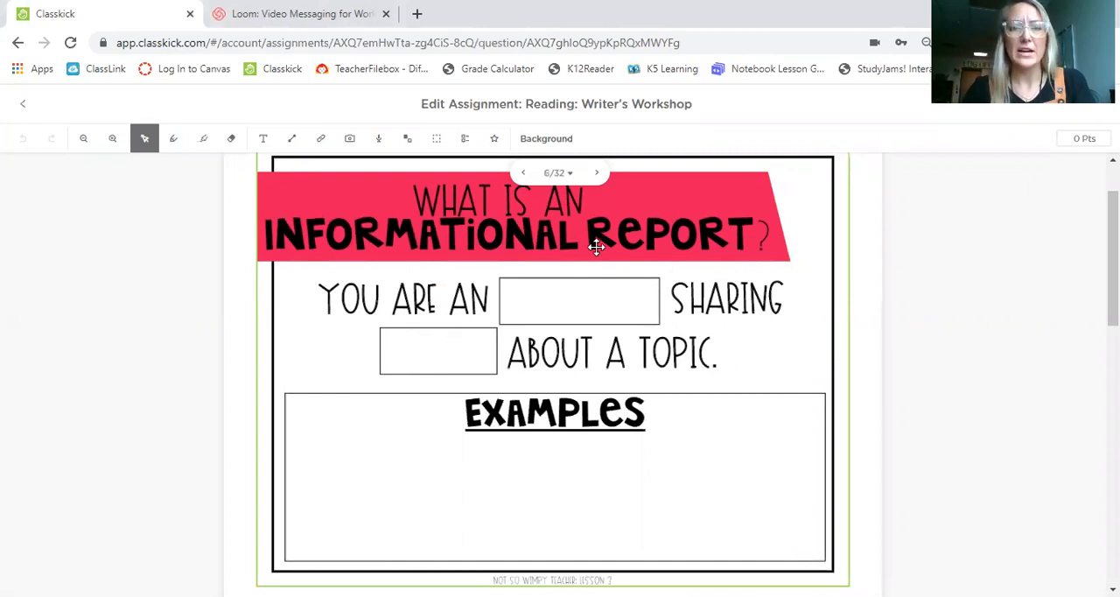
click(558, 173)
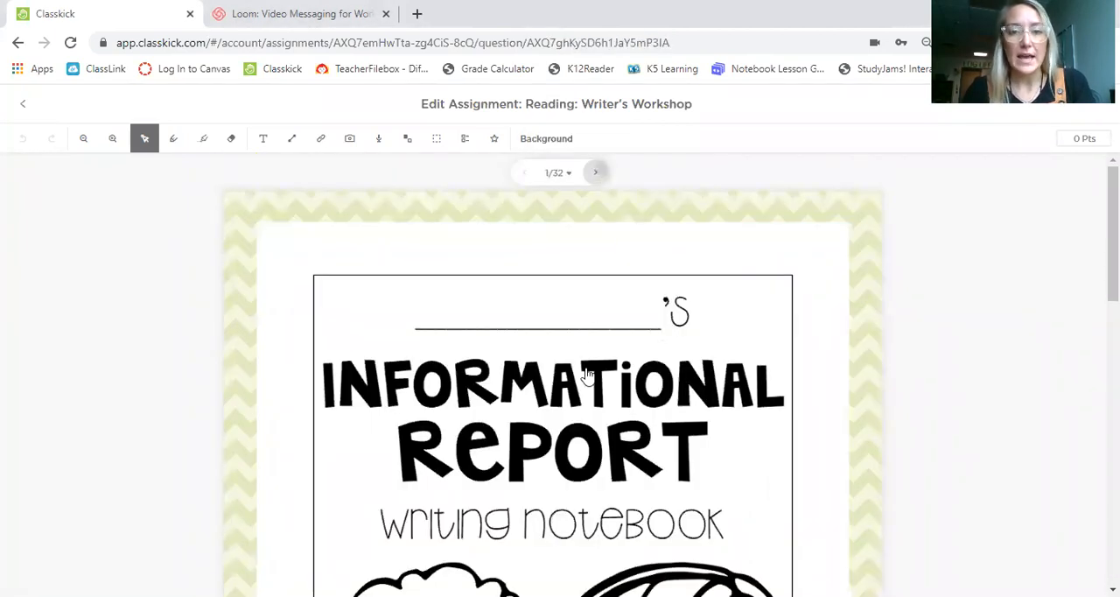
click(596, 173)
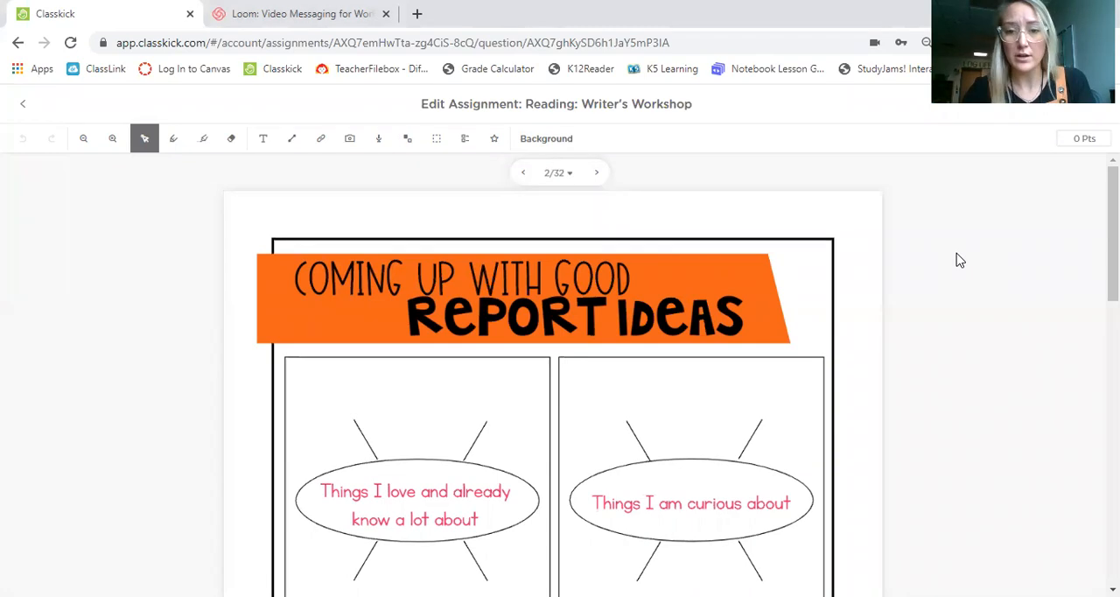
mouse_move(903, 330)
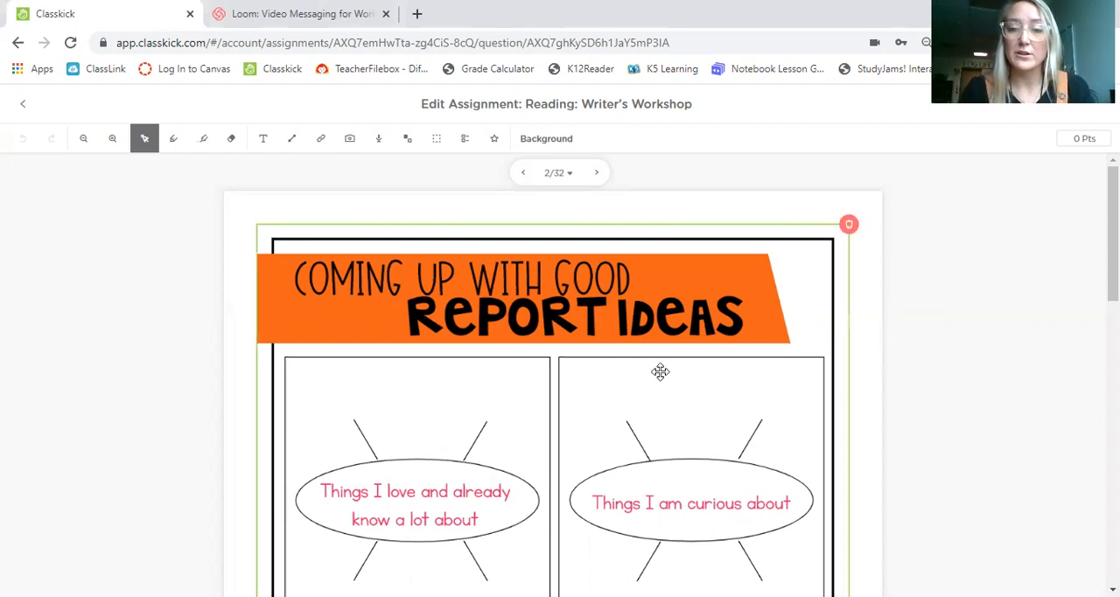
mouse_move(428, 555)
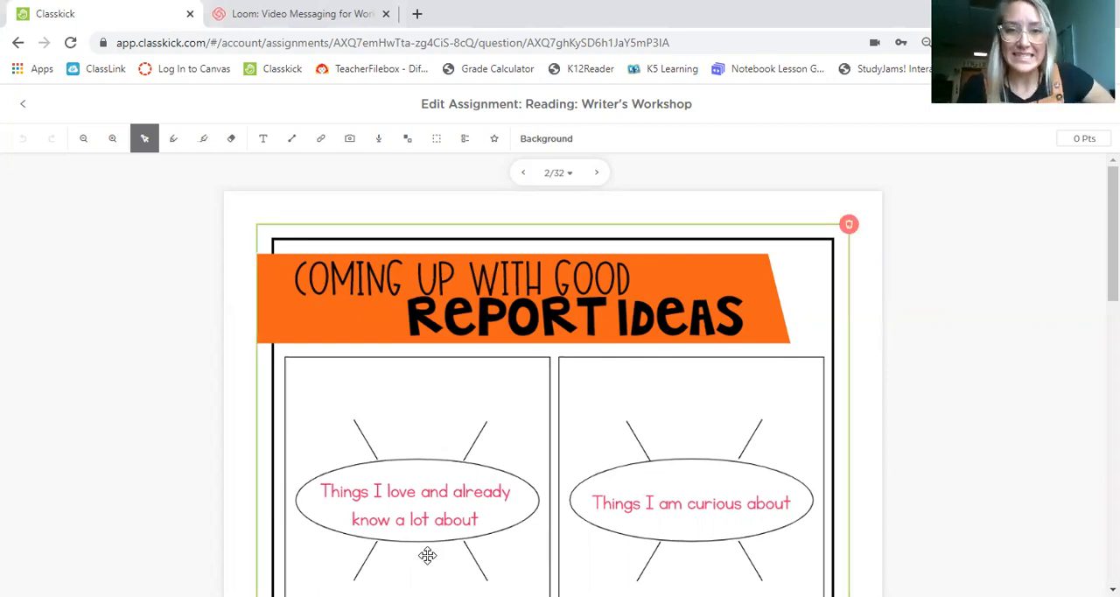
click(596, 172)
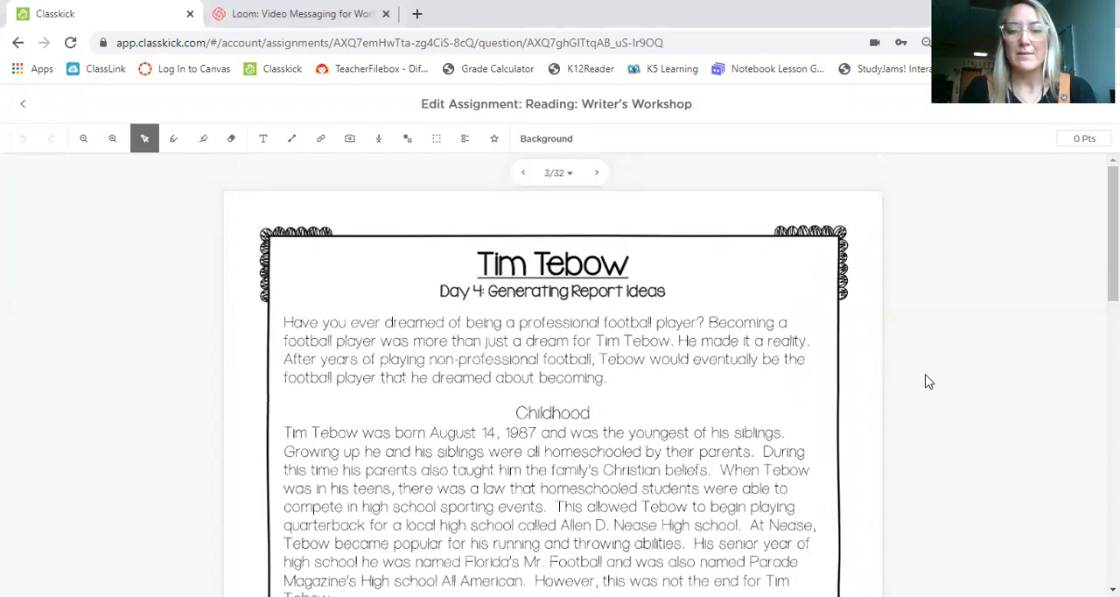
mouse_move(918, 421)
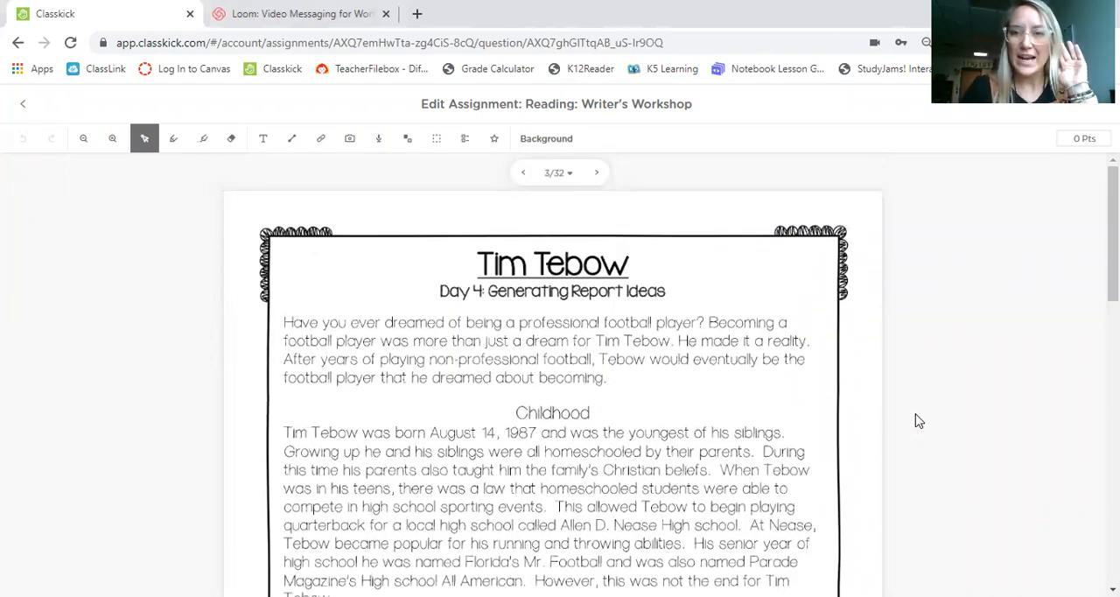
scroll(down, 3)
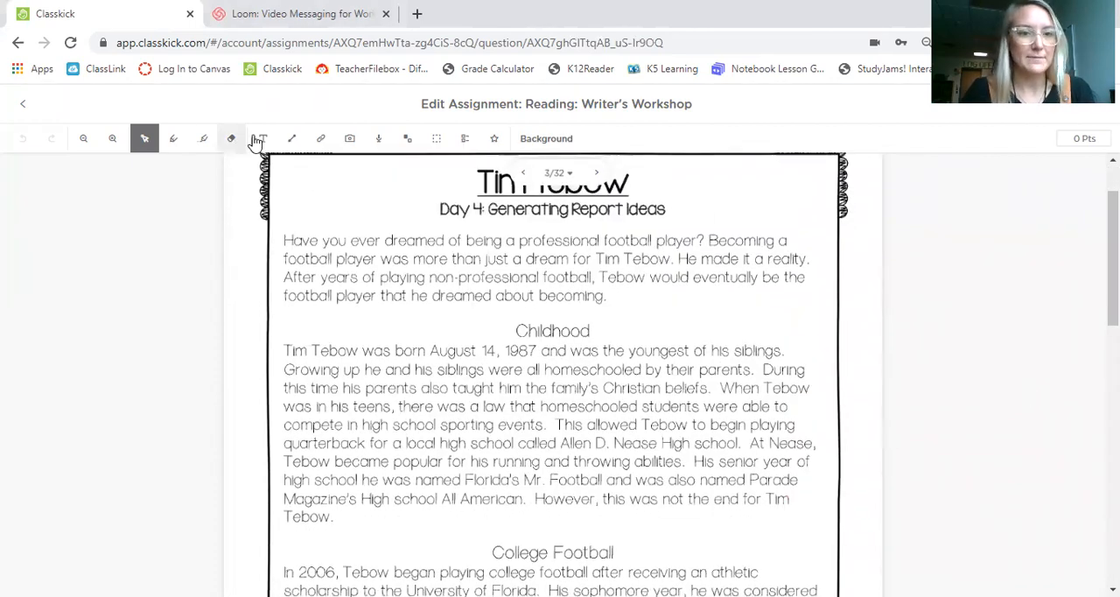
click(112, 138)
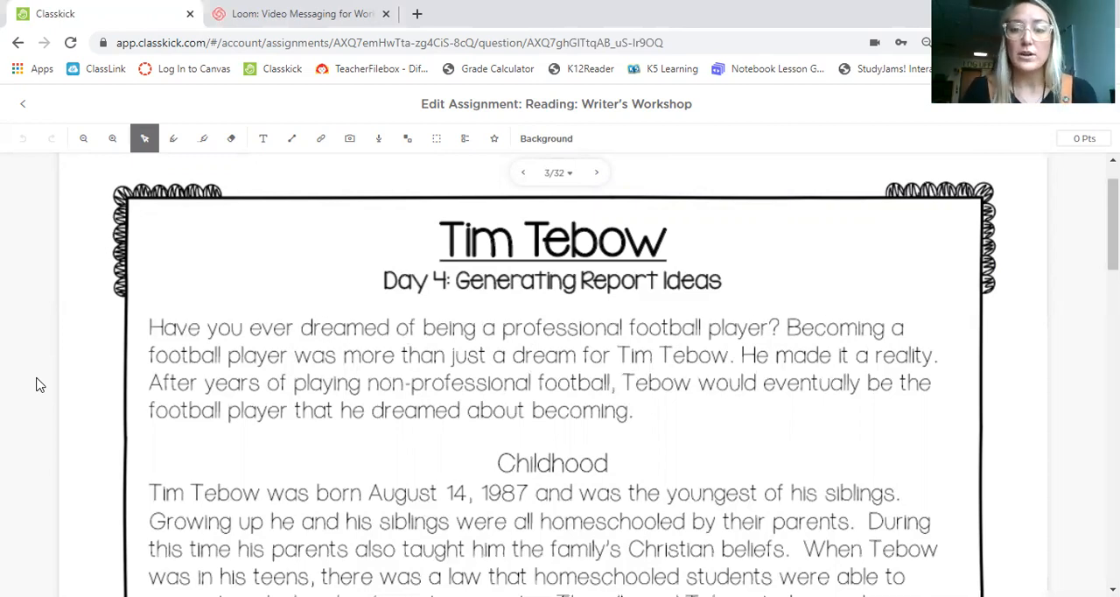
mouse_move(48, 379)
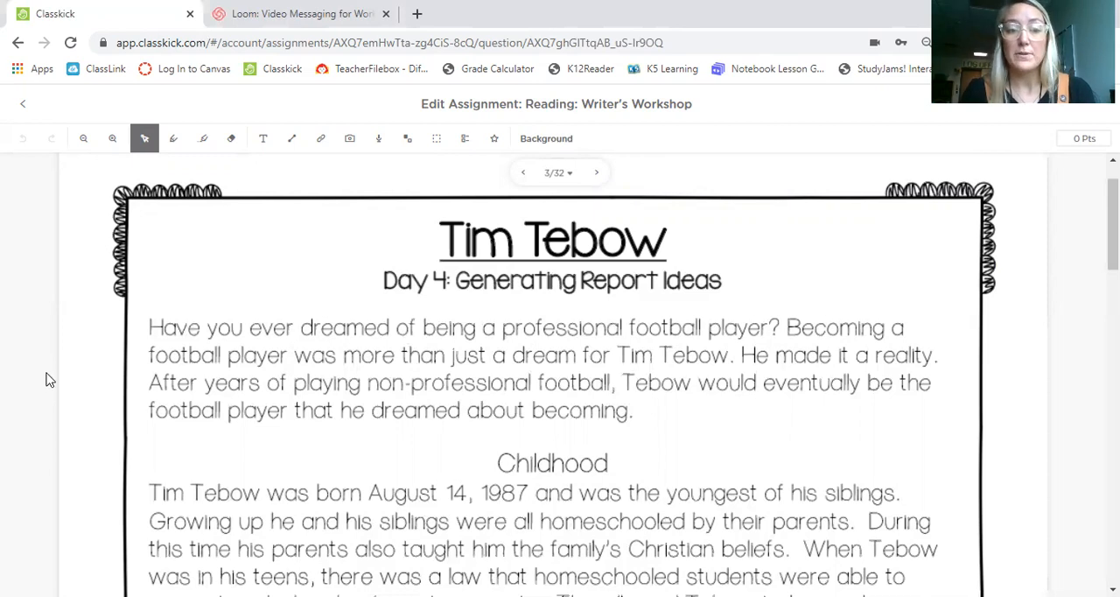
mouse_move(67, 382)
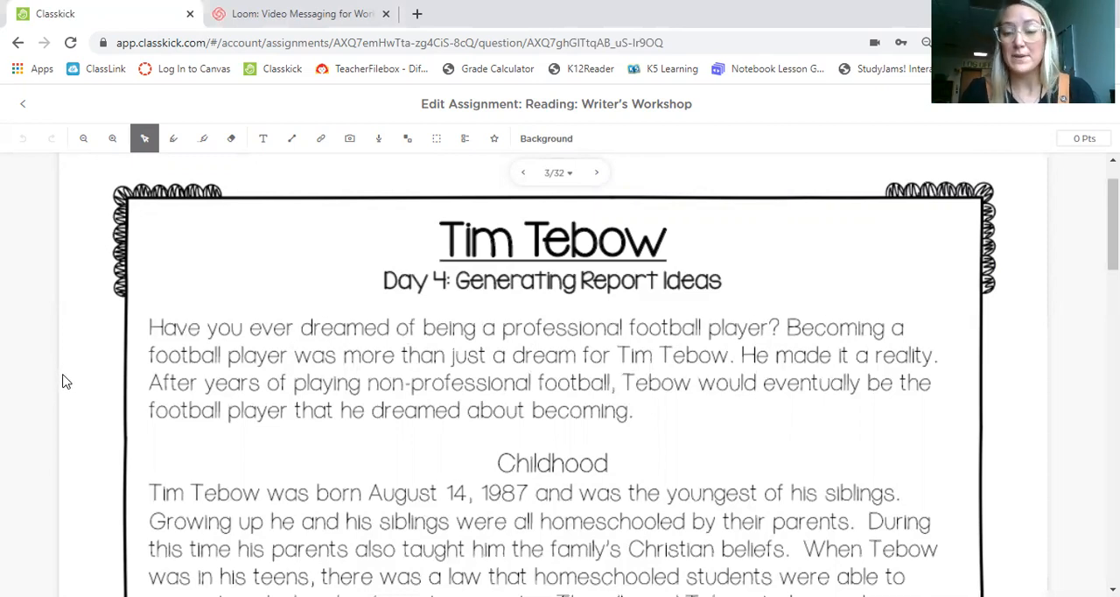
scroll(down, 3)
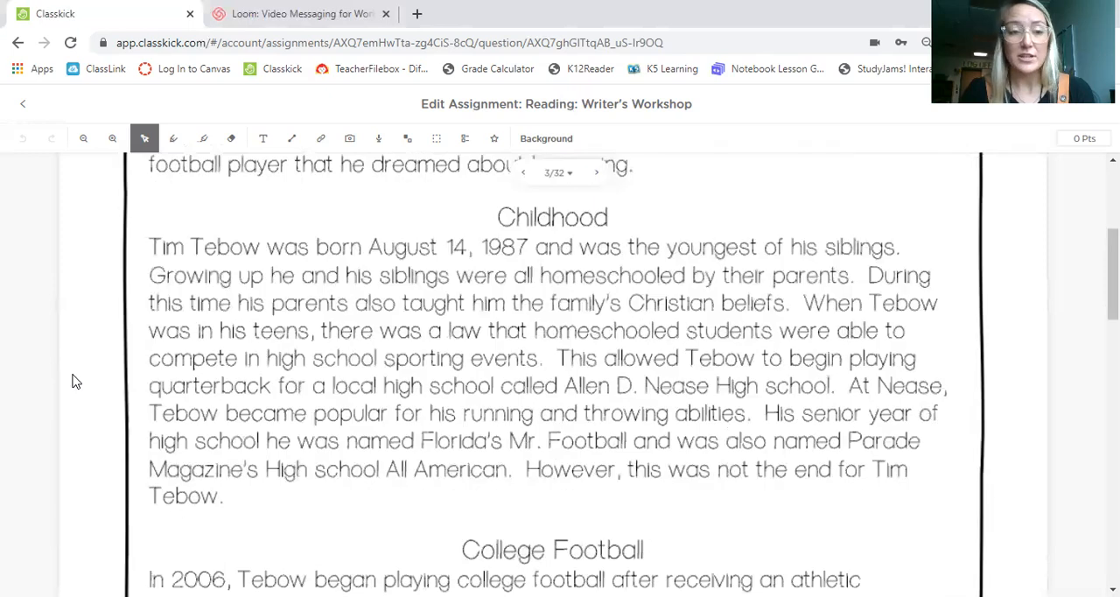
mouse_move(68, 389)
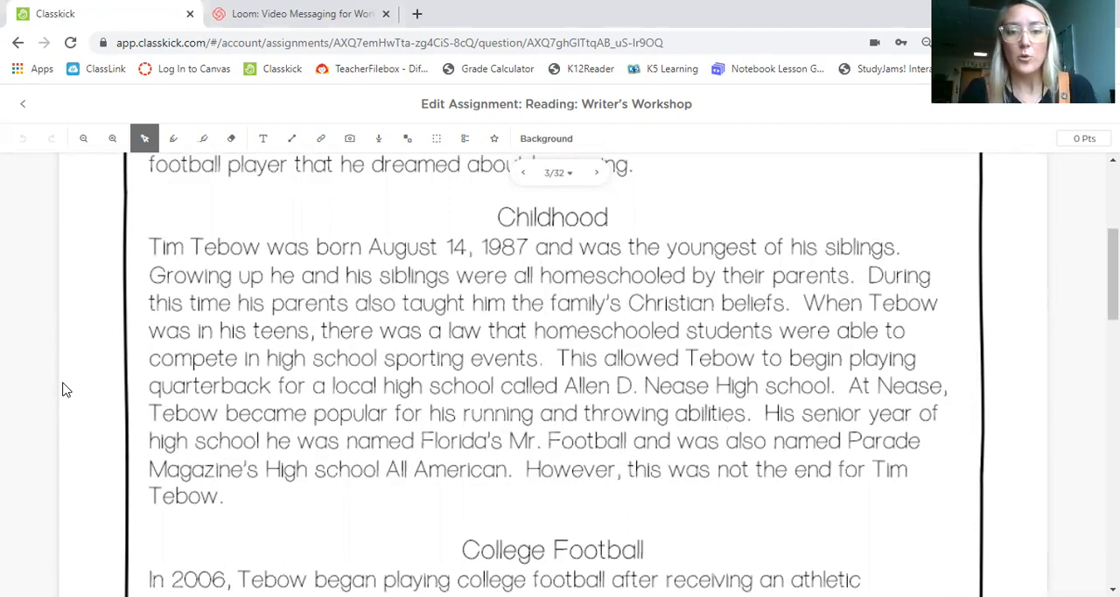
mouse_move(48, 374)
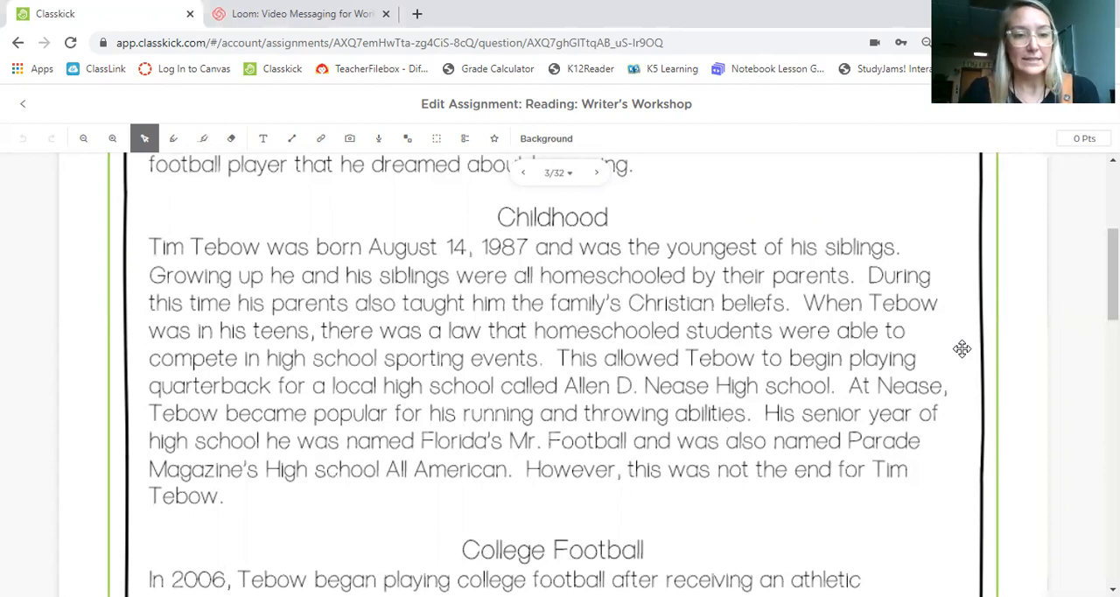
mouse_move(744, 539)
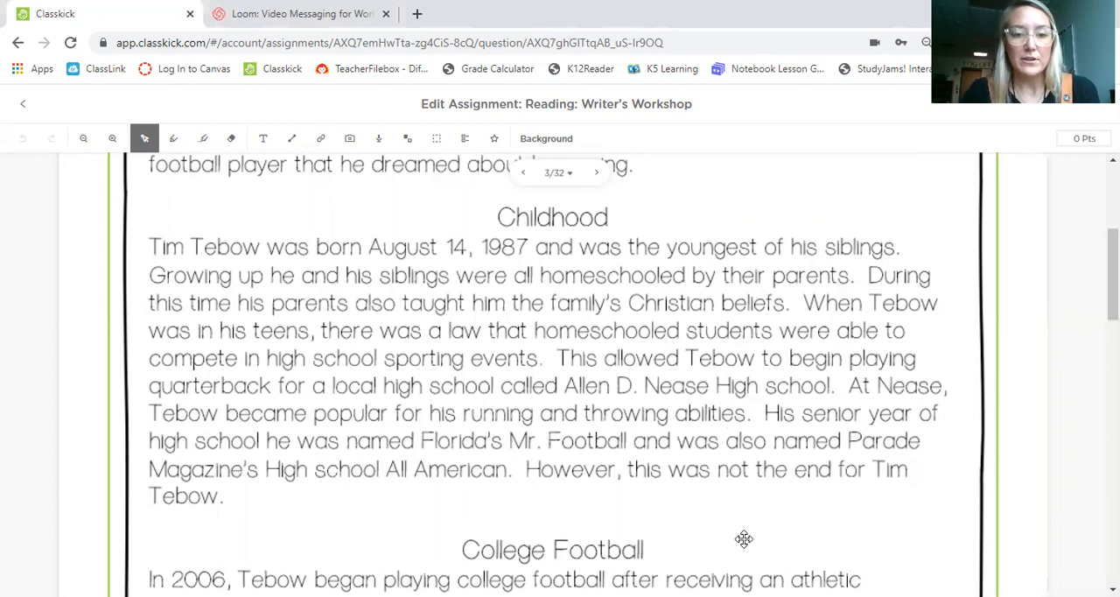
mouse_move(1030, 373)
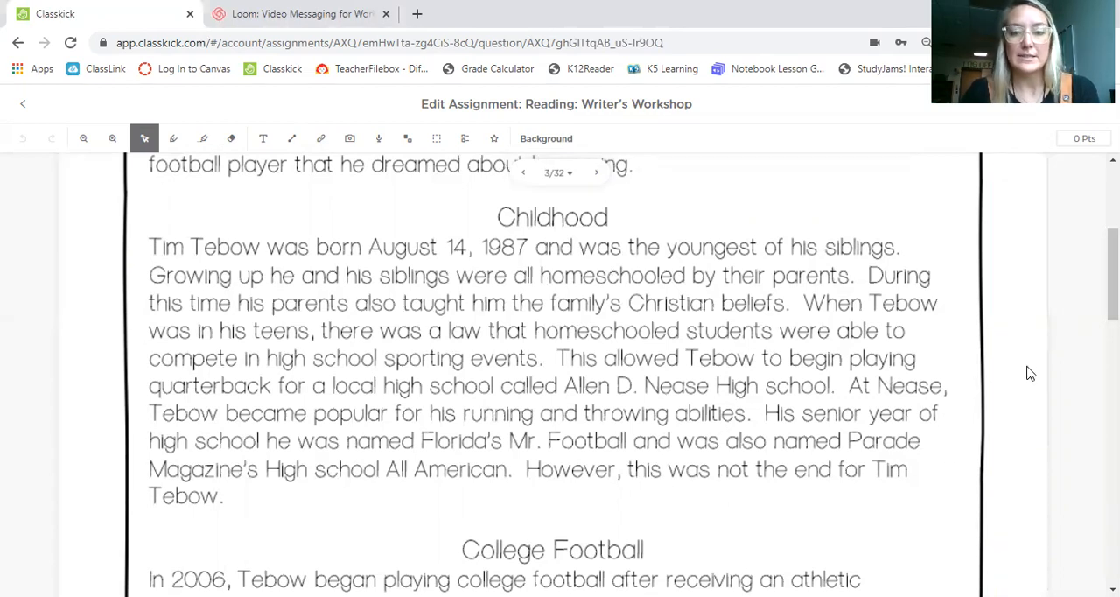
scroll(down, 3)
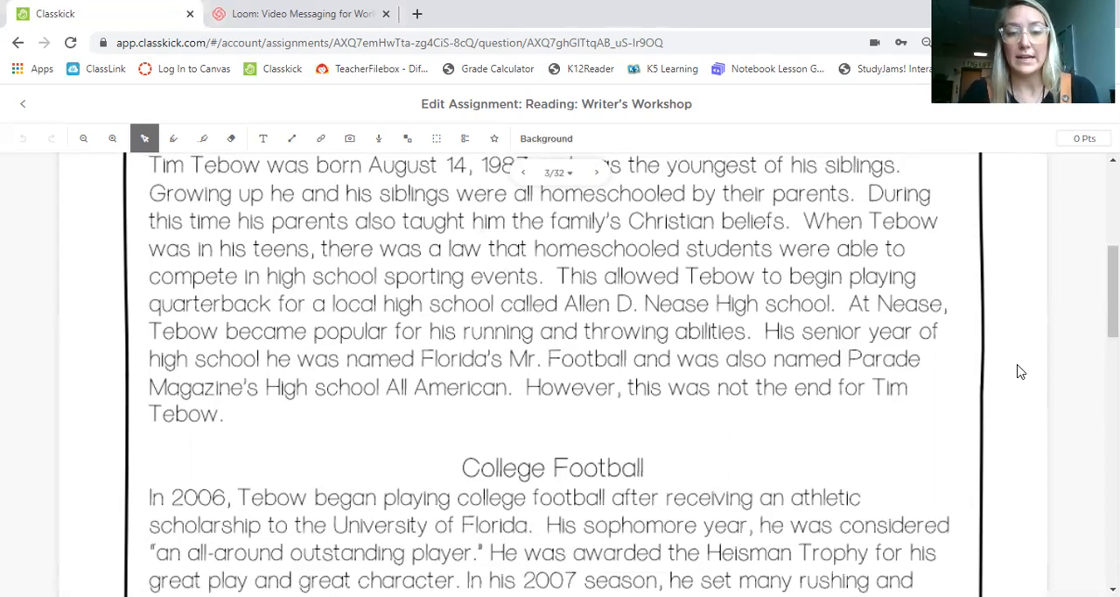
scroll(down, 3)
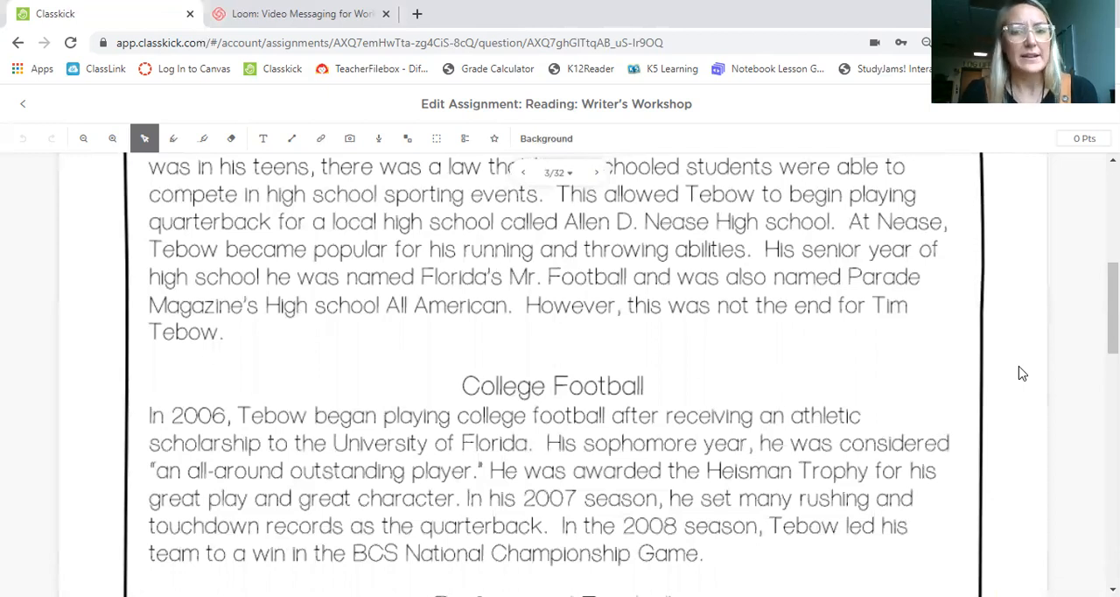
scroll(down, 3)
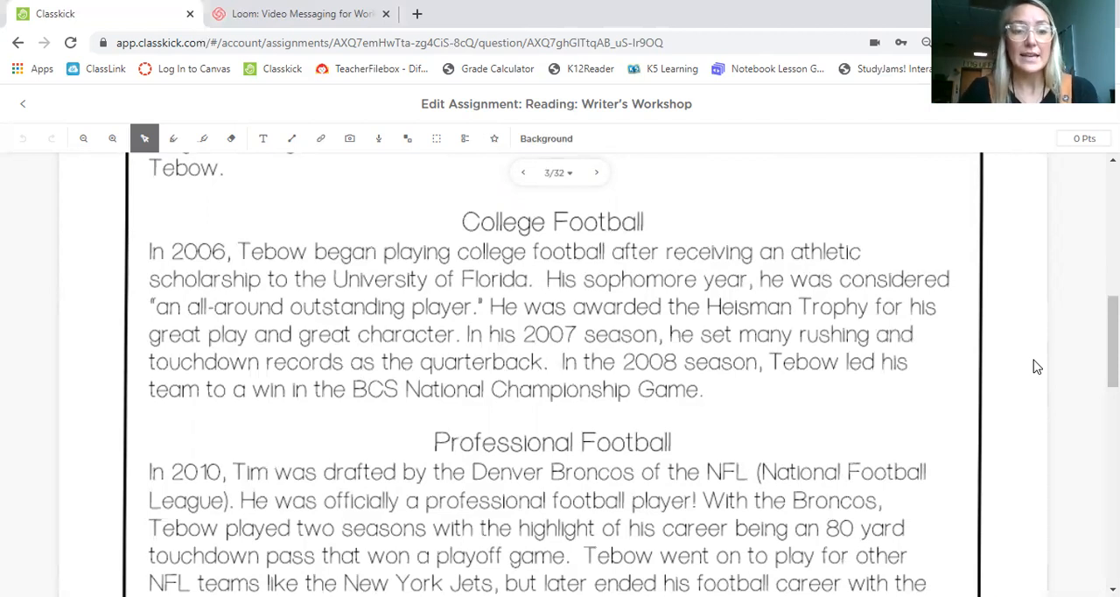
scroll(down, 3)
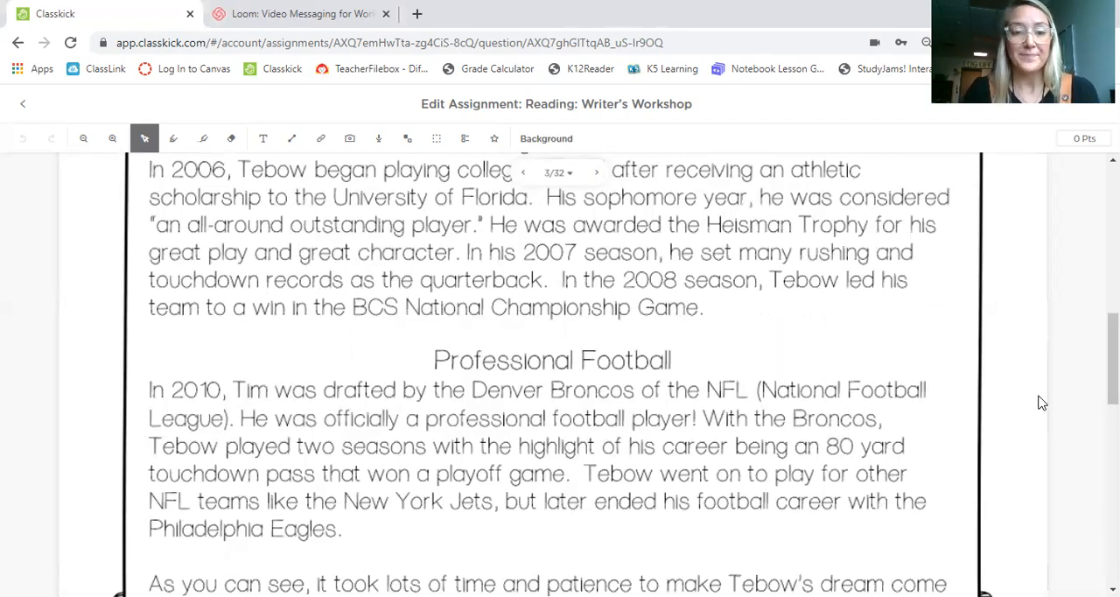
scroll(down, 3)
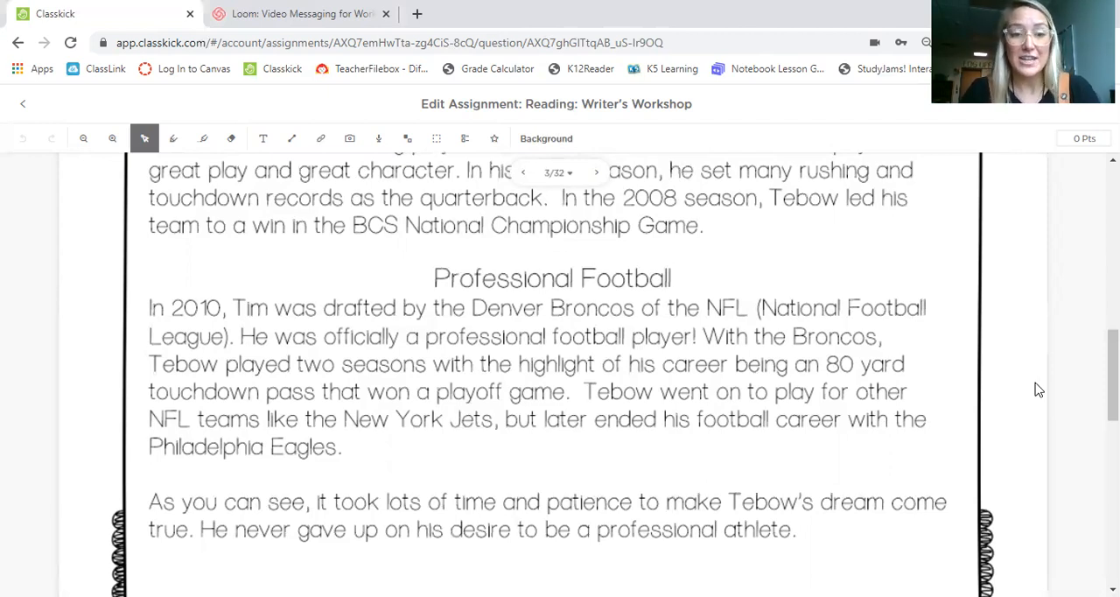
mouse_move(1058, 389)
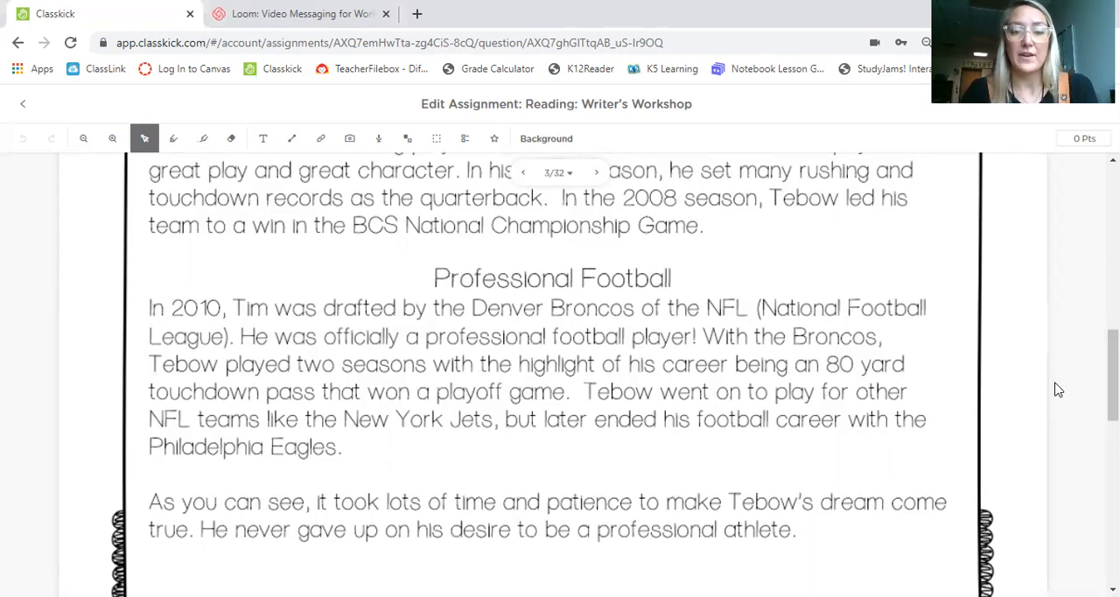
Return from the Professional Football page to the Coming Up With Good Report Ideas slide
scroll(down, 3)
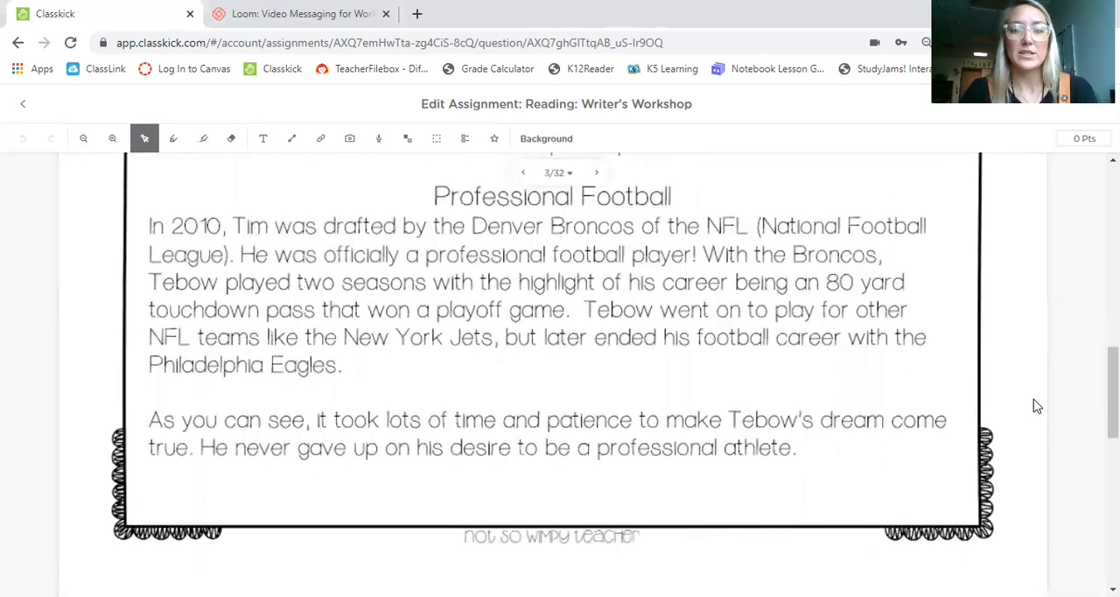
mouse_move(1013, 408)
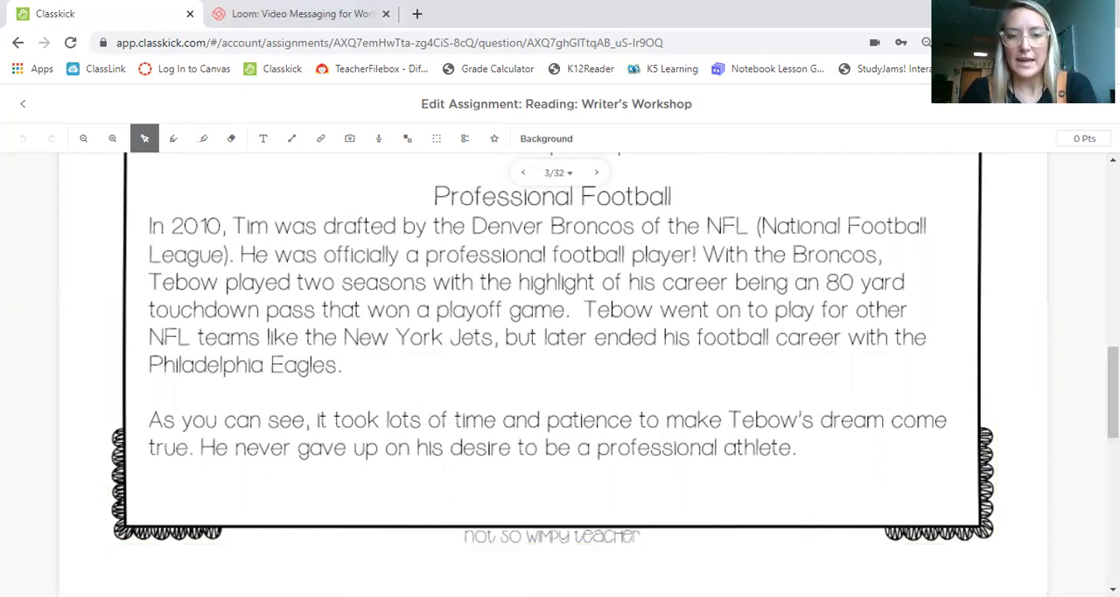
mouse_move(829, 514)
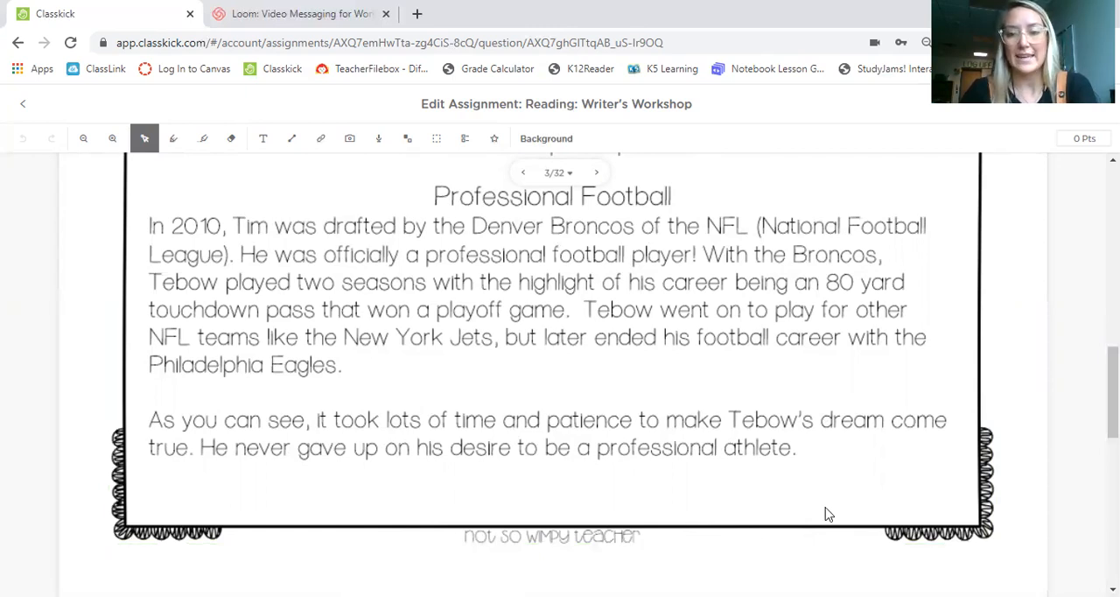
click(523, 173)
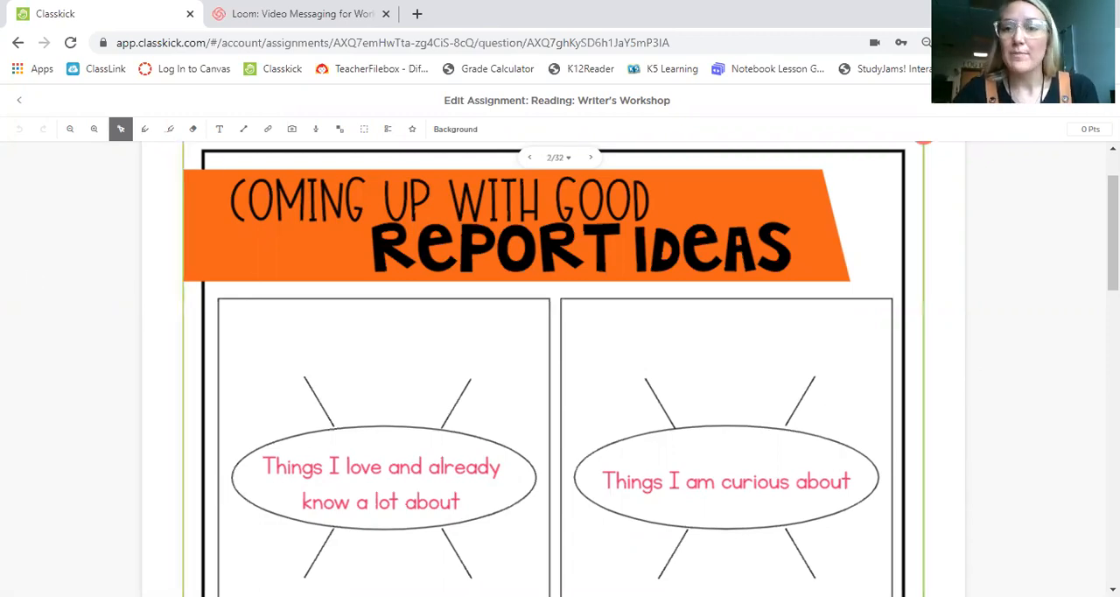
scroll(down, 3)
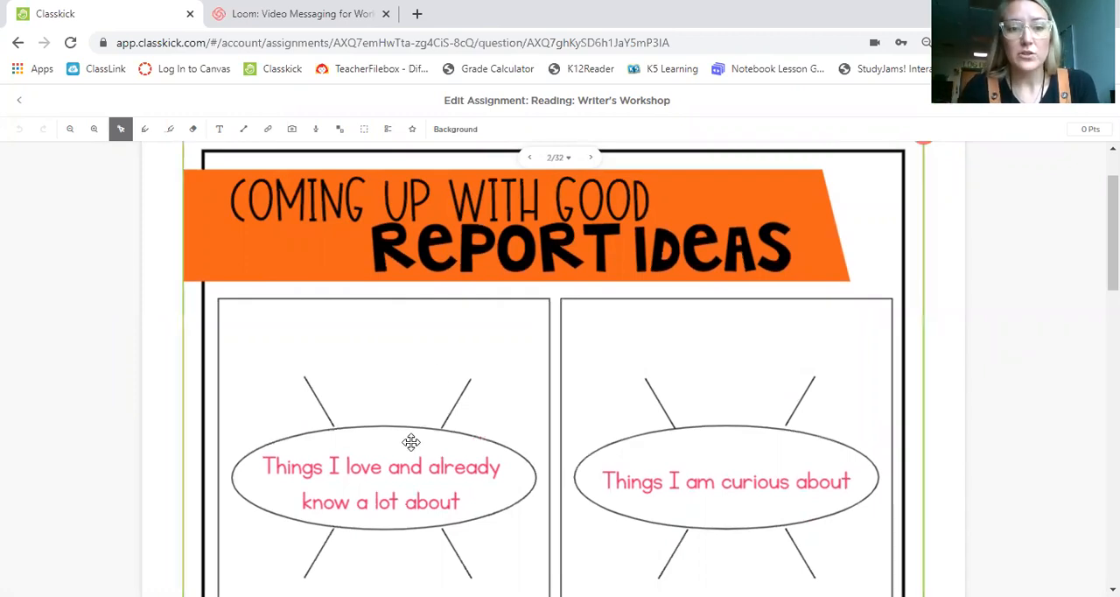
scroll(down, 3)
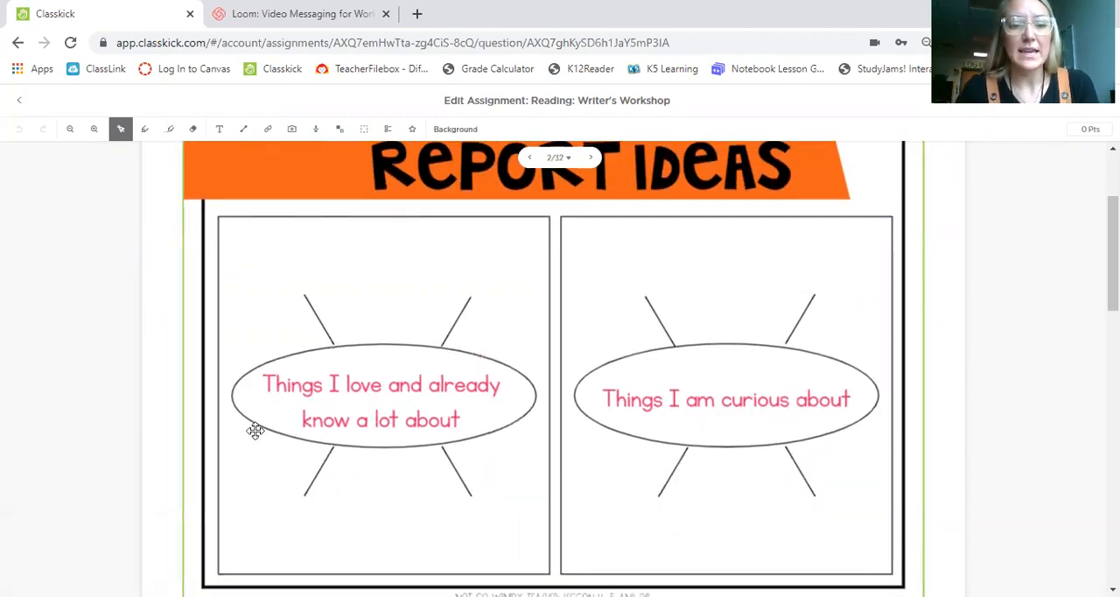
mouse_move(451, 405)
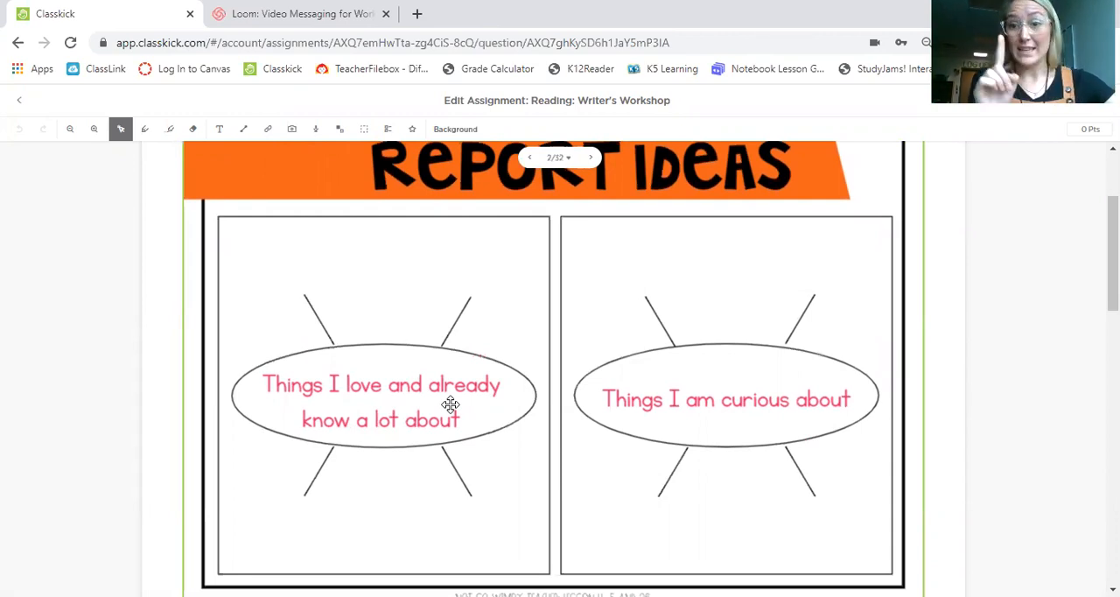
mouse_move(197, 122)
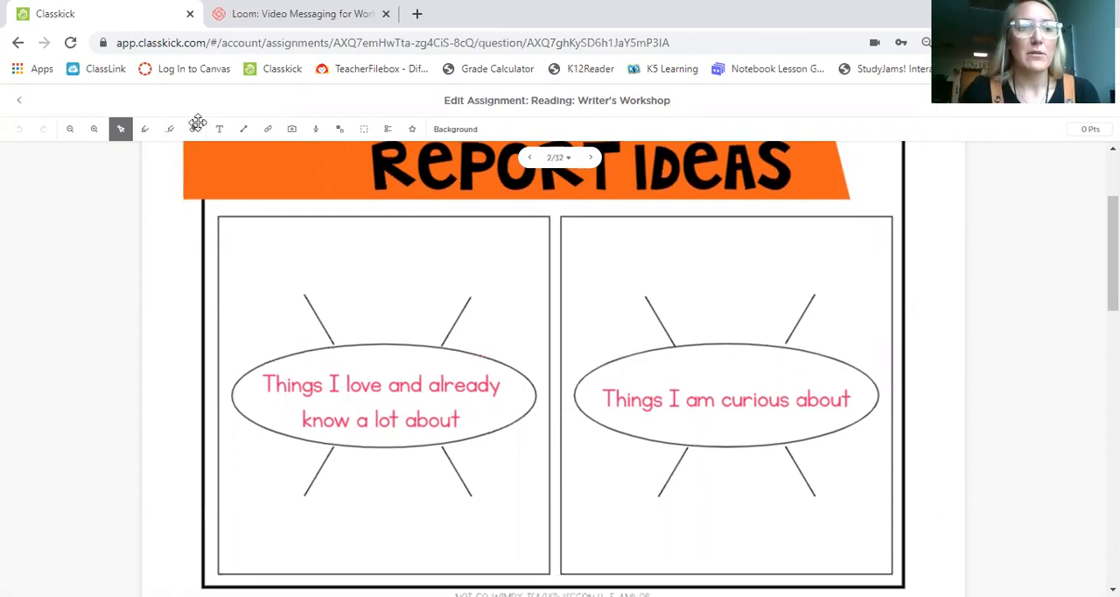
Label the oval's upper spokes 'simple machine' and 'teaching' in new text boxes
click(218, 129)
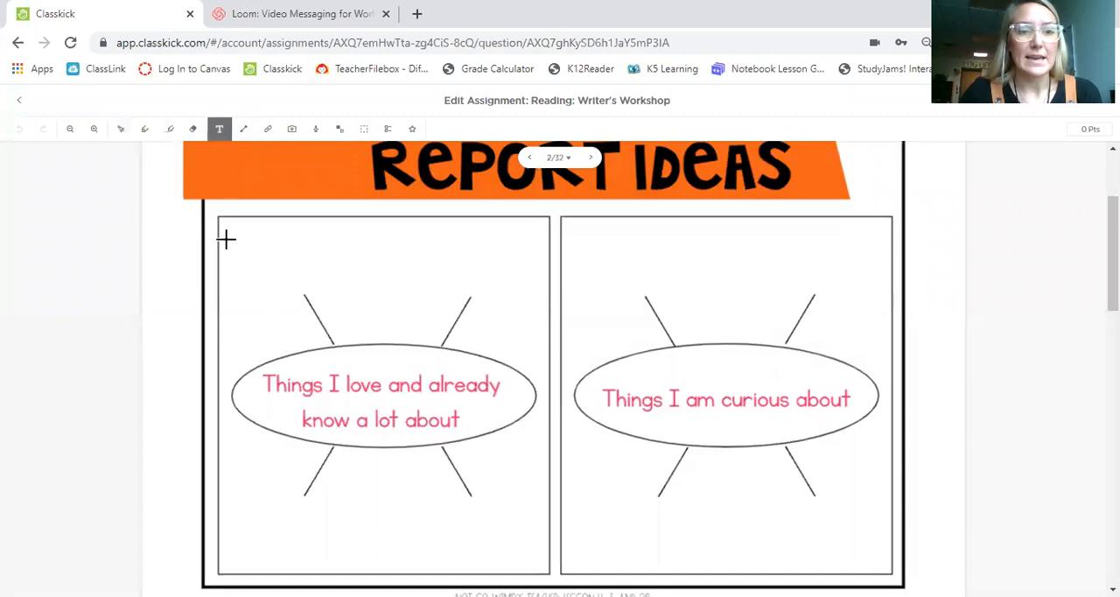
drag(226, 239, 355, 276)
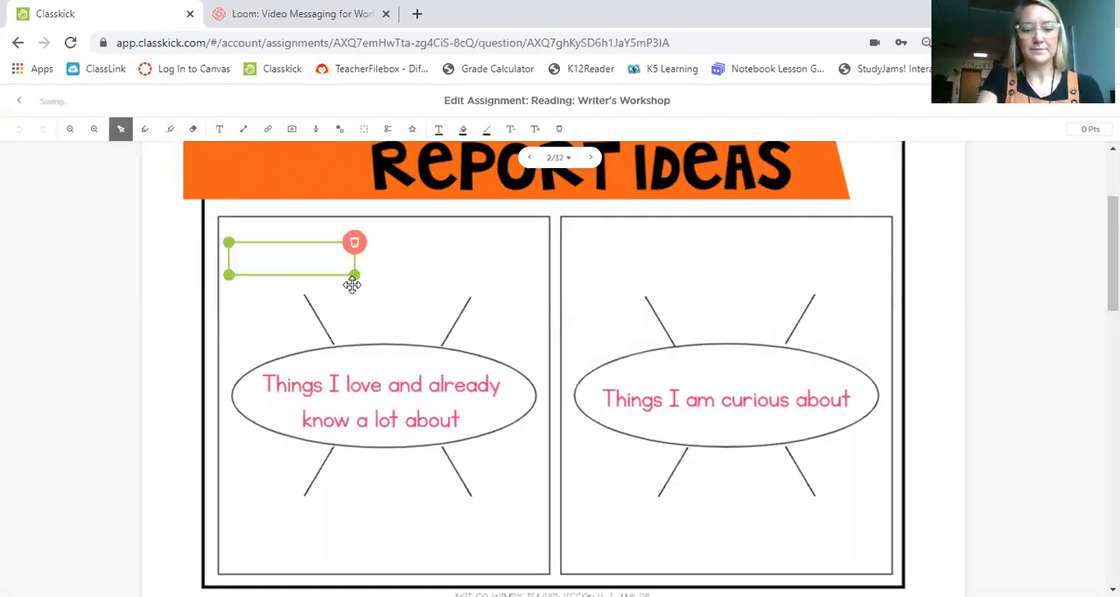
text(simp)
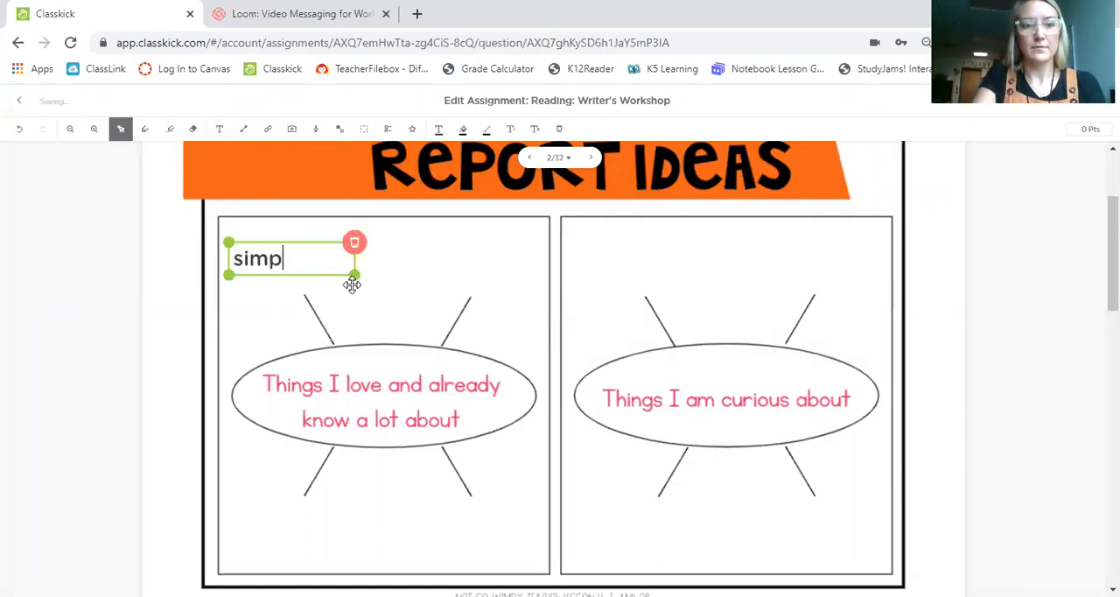
text(le machine)
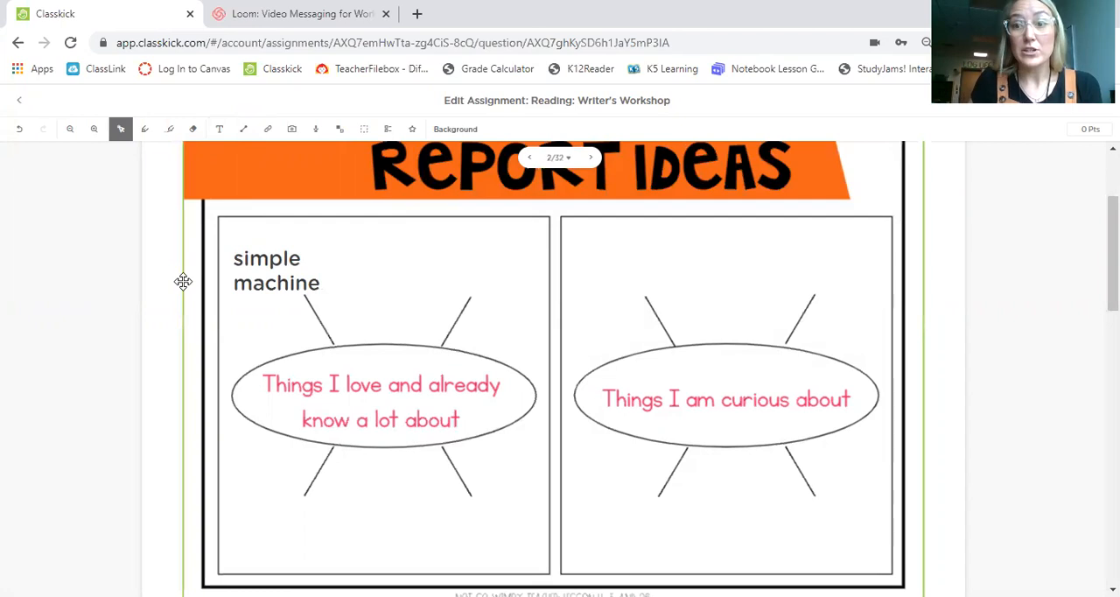
mouse_move(219, 267)
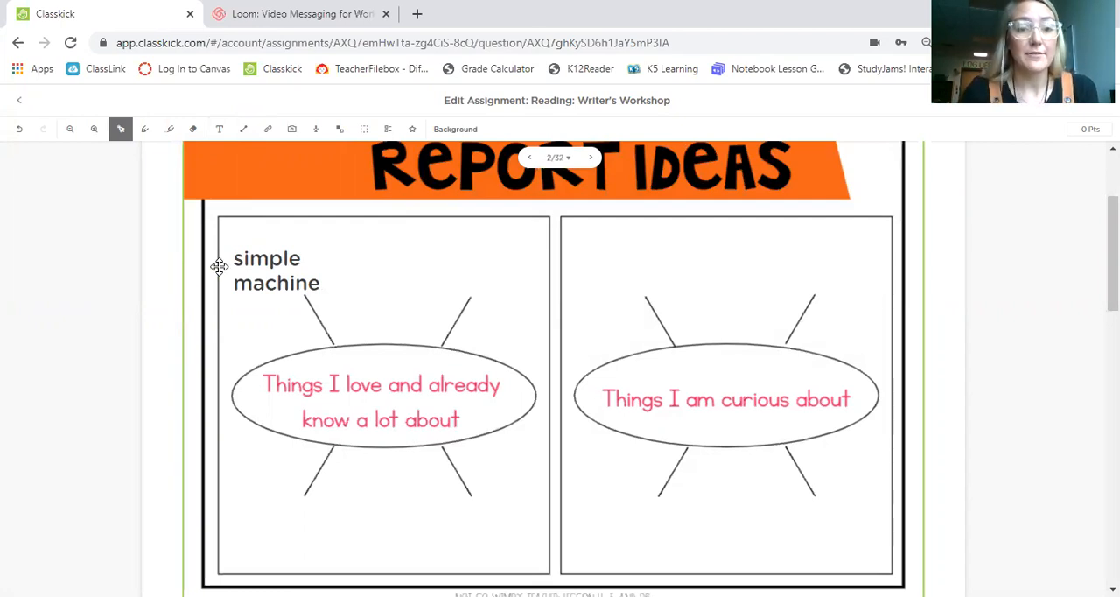
mouse_move(481, 414)
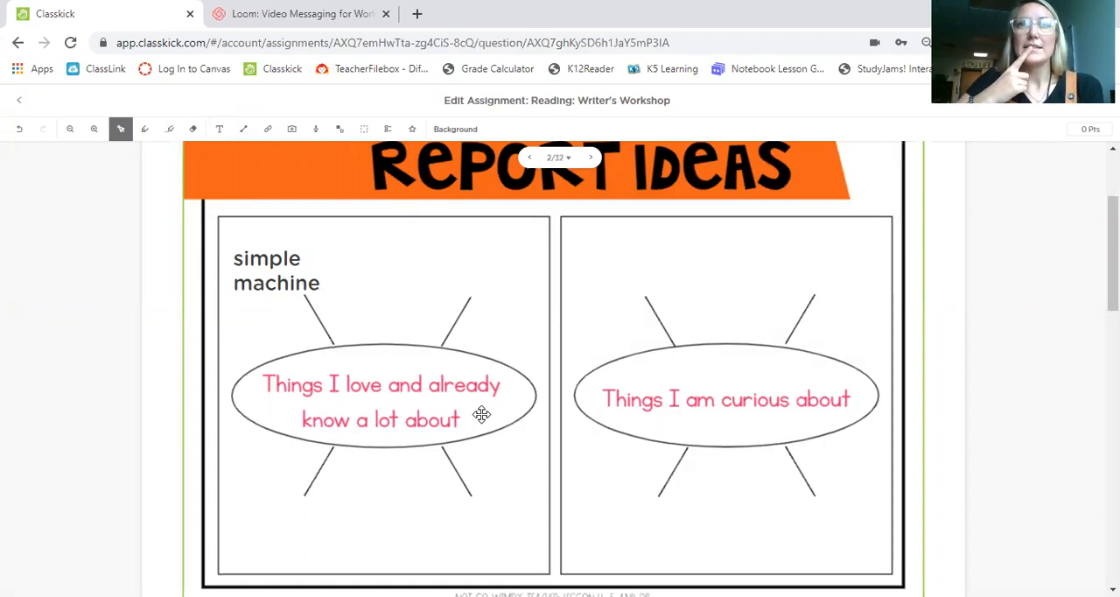
mouse_move(216, 114)
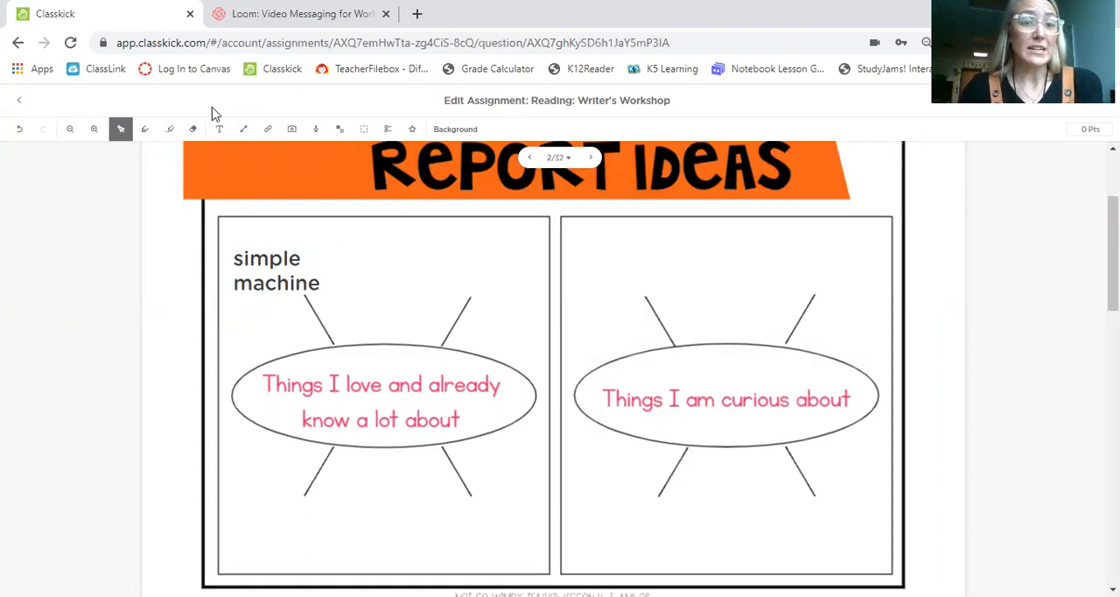
click(219, 129)
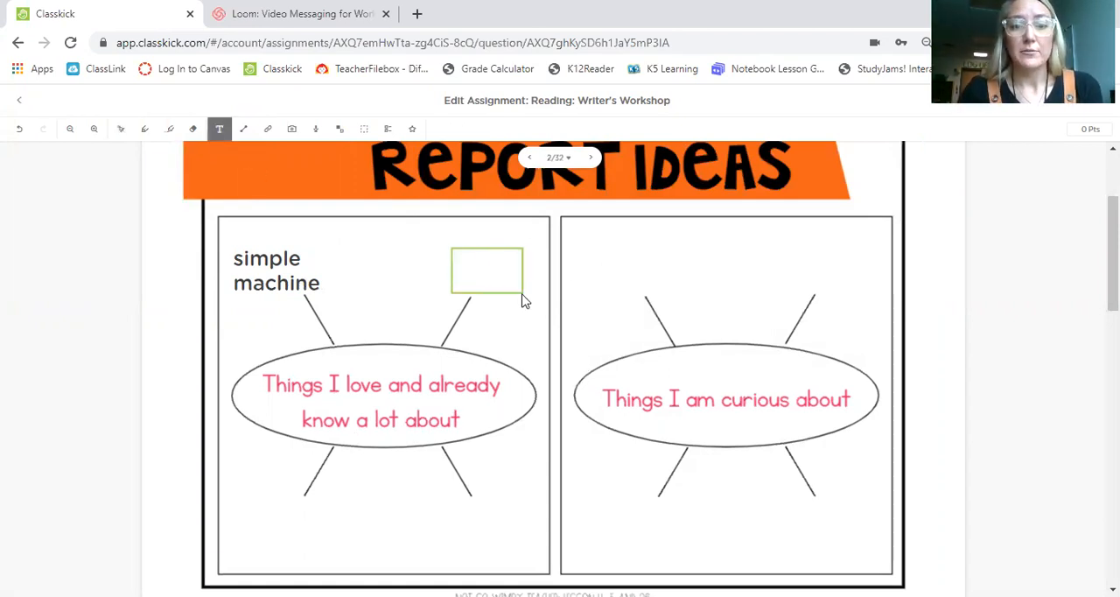
text(teach)
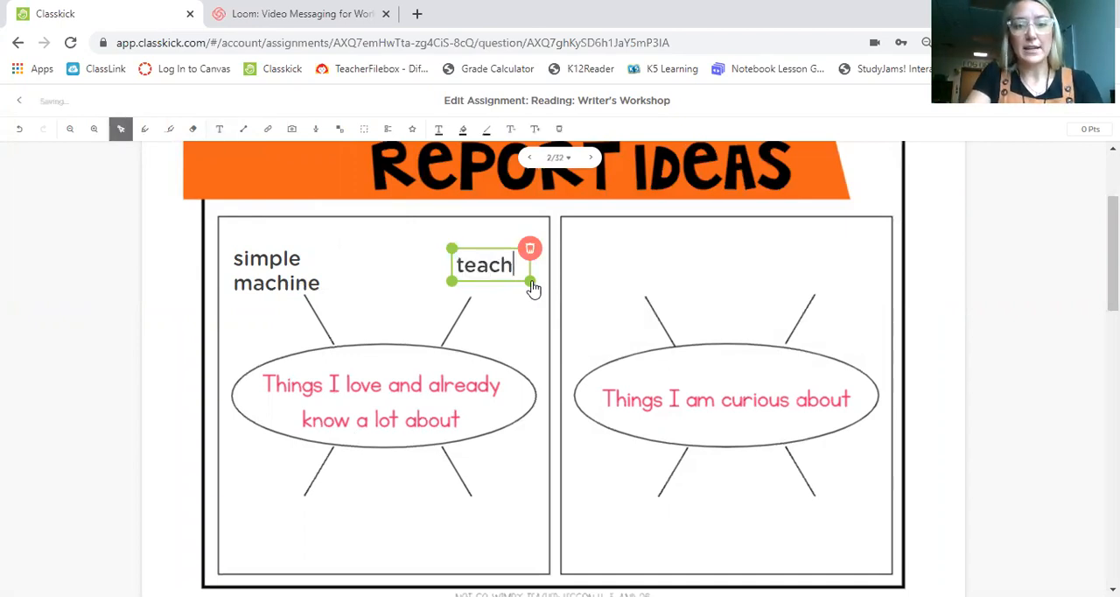
text(ing)
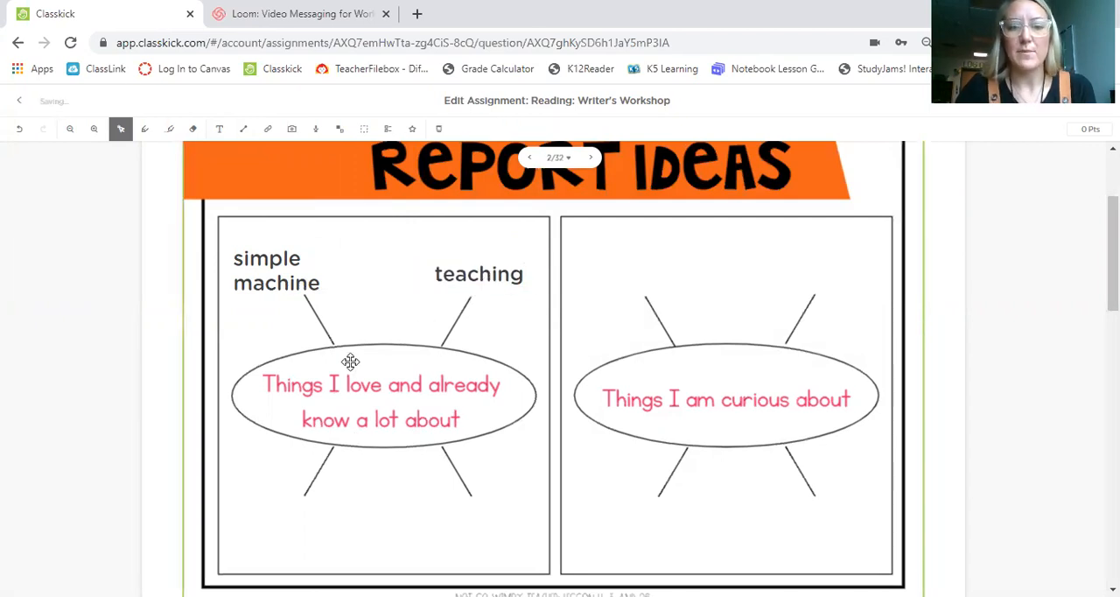
mouse_move(523, 416)
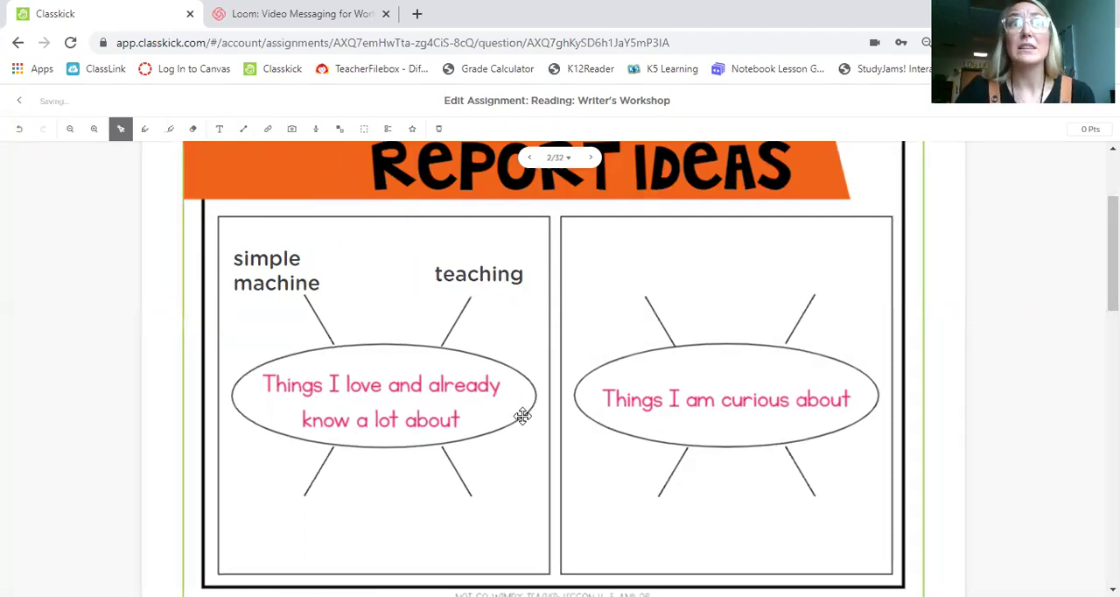
mouse_move(416, 283)
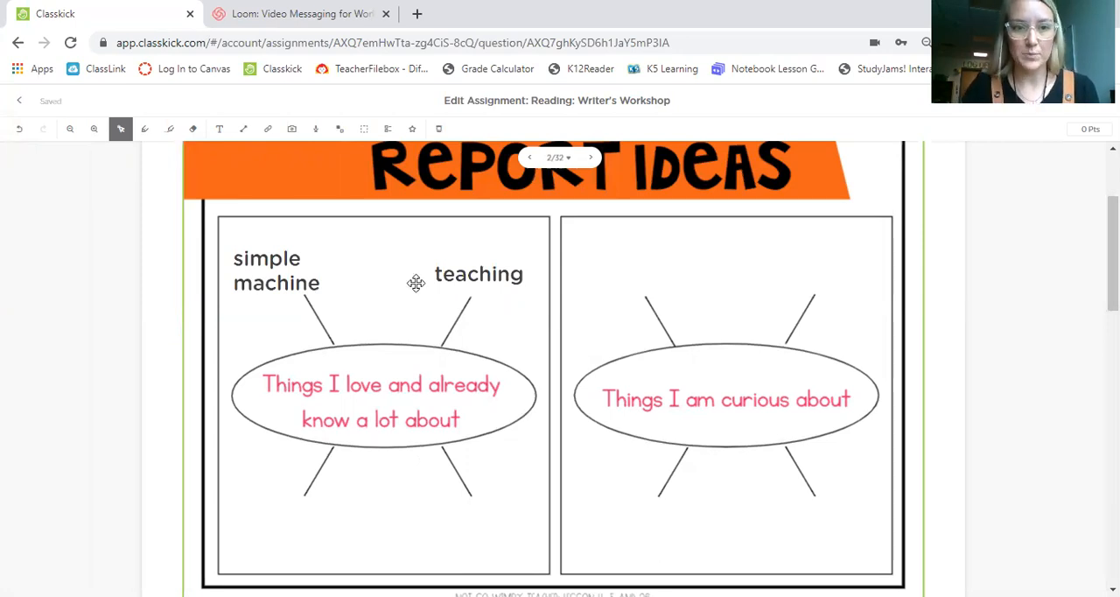
Label the oval's lower spokes 'volleyball' and 'plants' in new text boxes
click(218, 129)
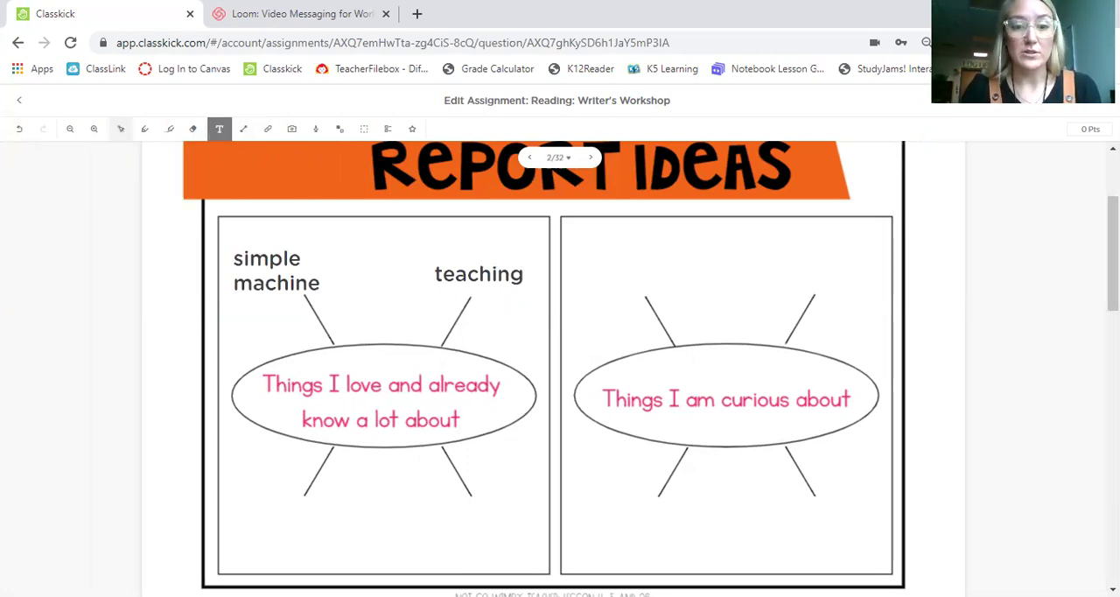
click(479, 512)
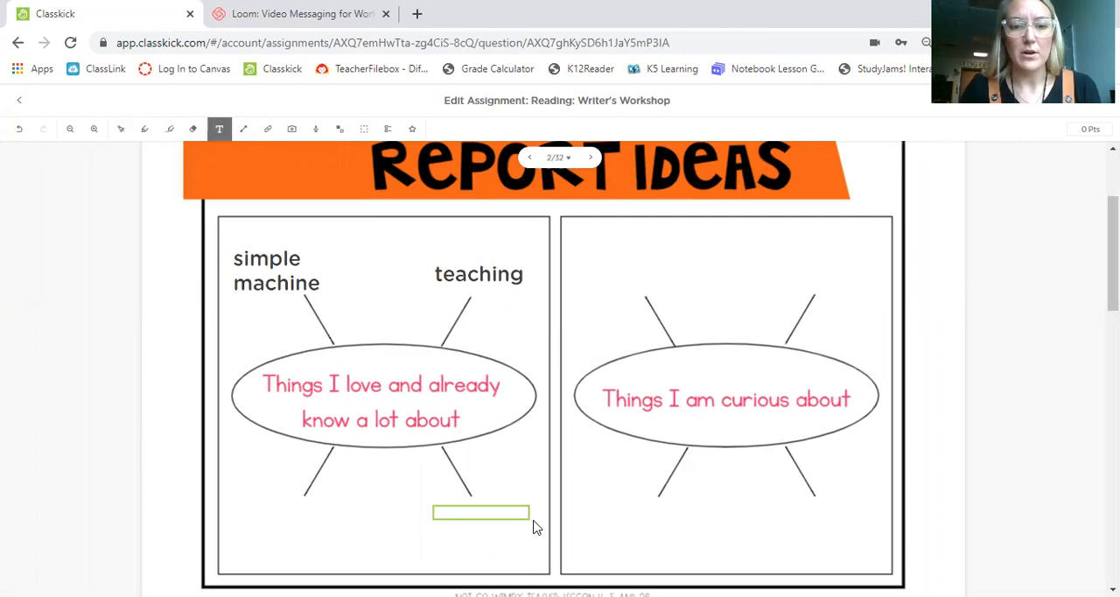
text(voll)
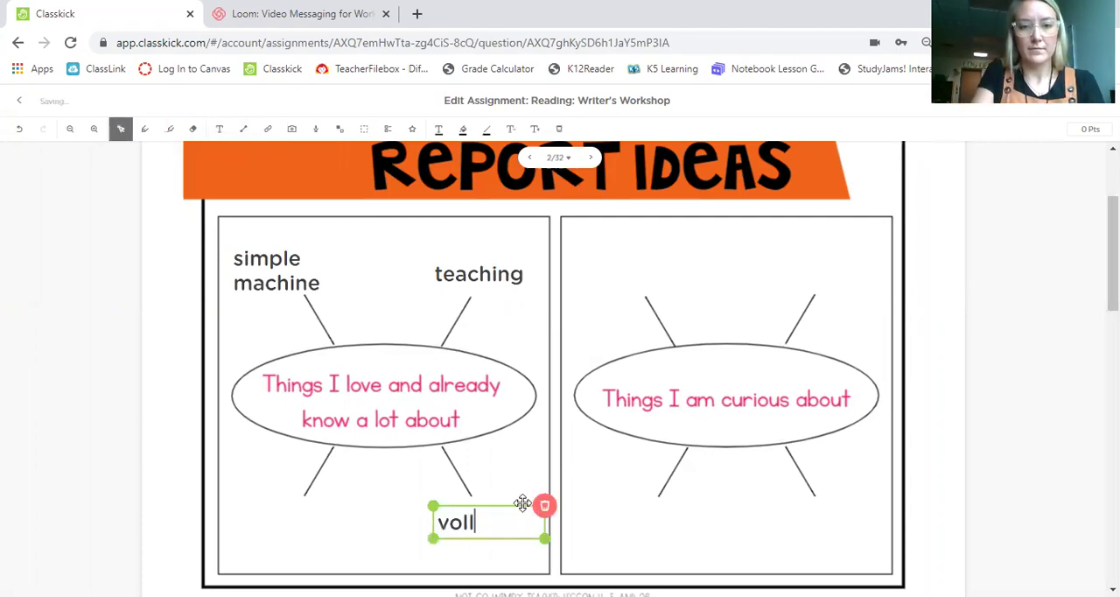
text(eyball)
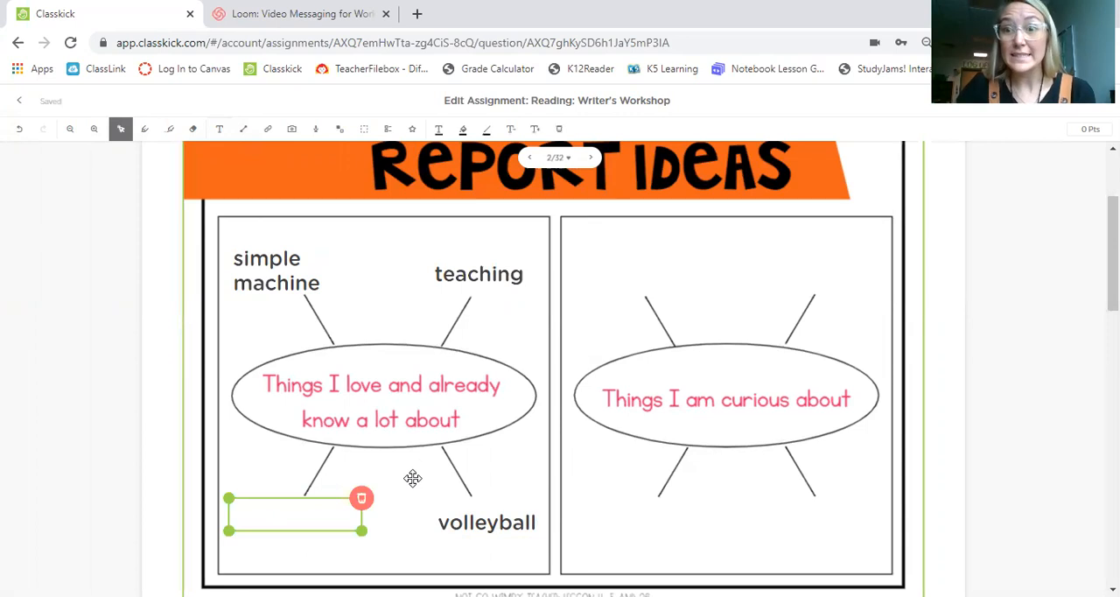
text(plant)
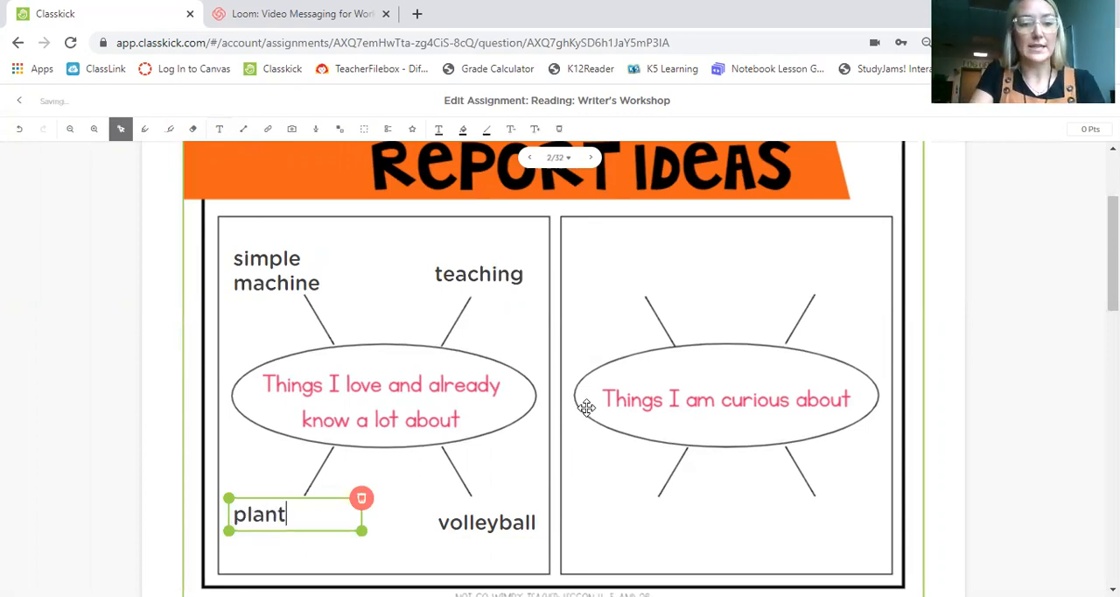
text(s)
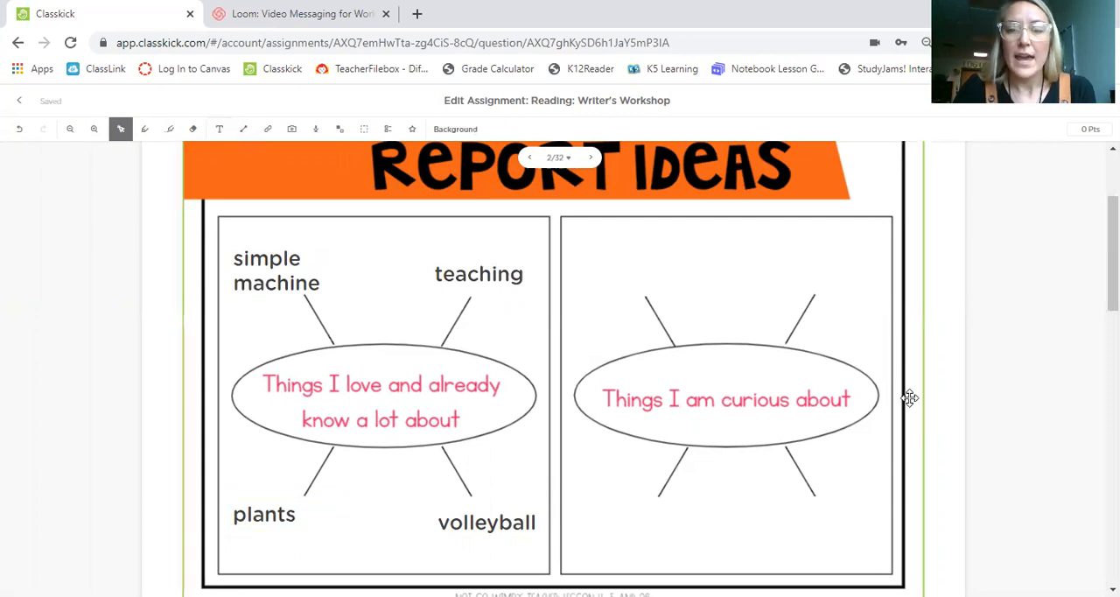
mouse_move(845, 472)
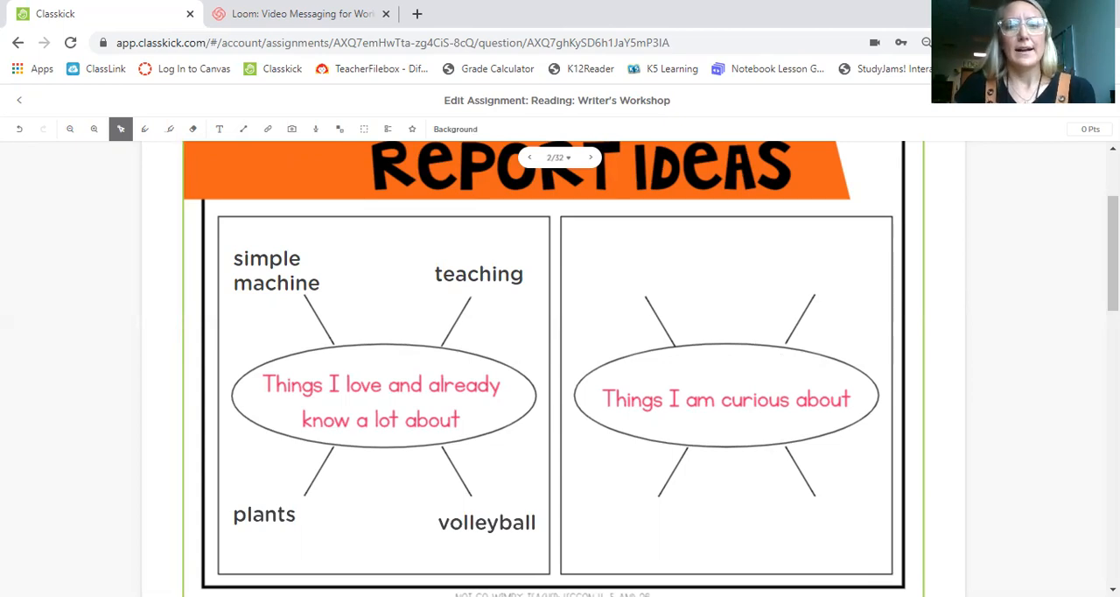
mouse_move(611, 567)
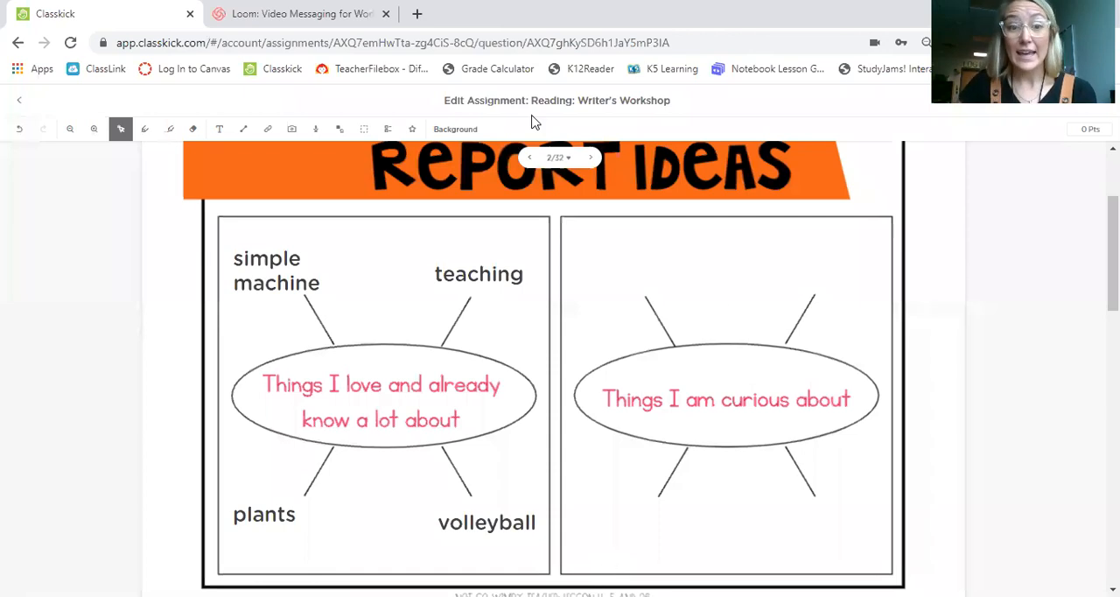
click(218, 129)
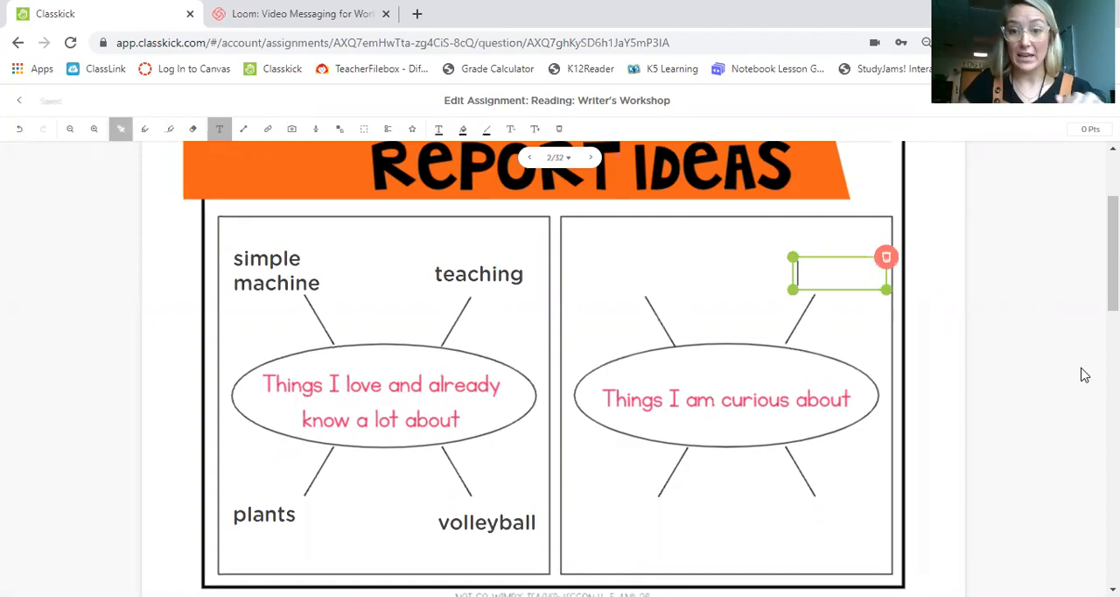
Label the curious-about oval's upper spokes 'baking a cake' and 'baseball'
text(baking)
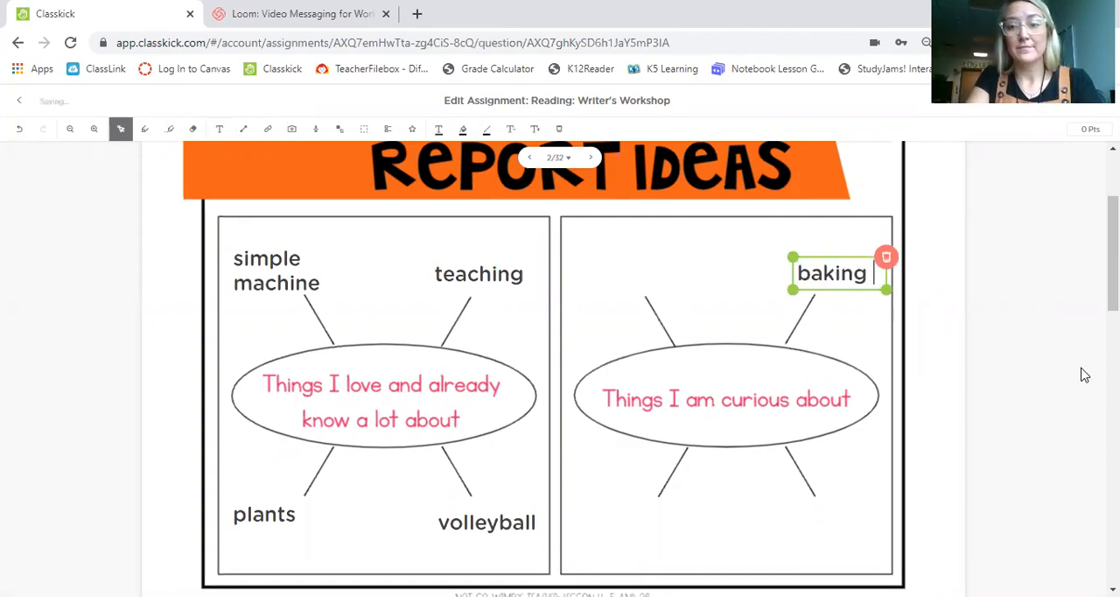
text(a cake)
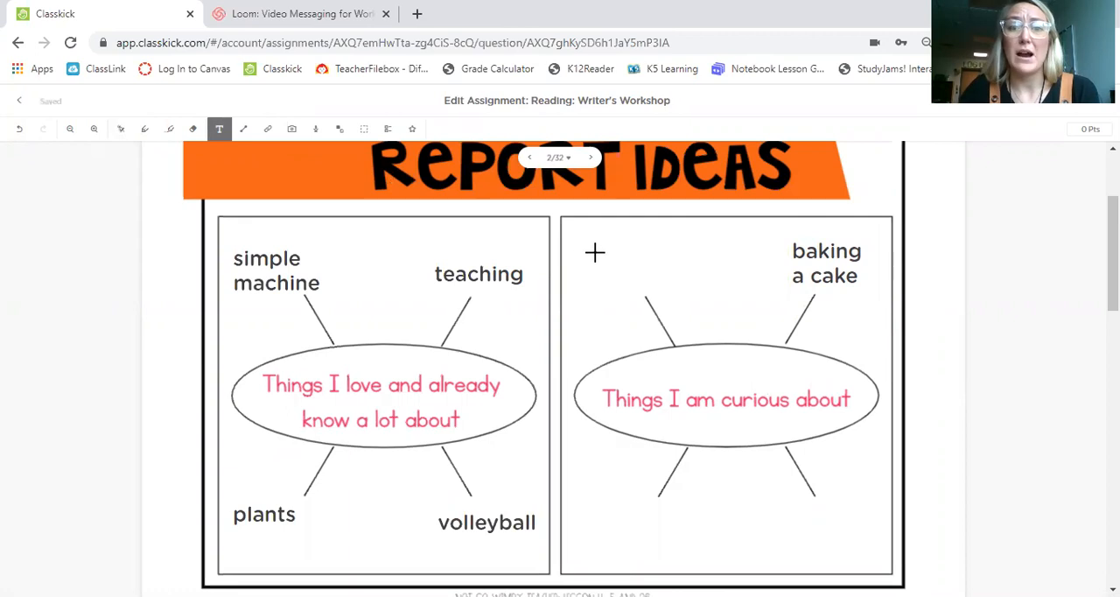
click(595, 253)
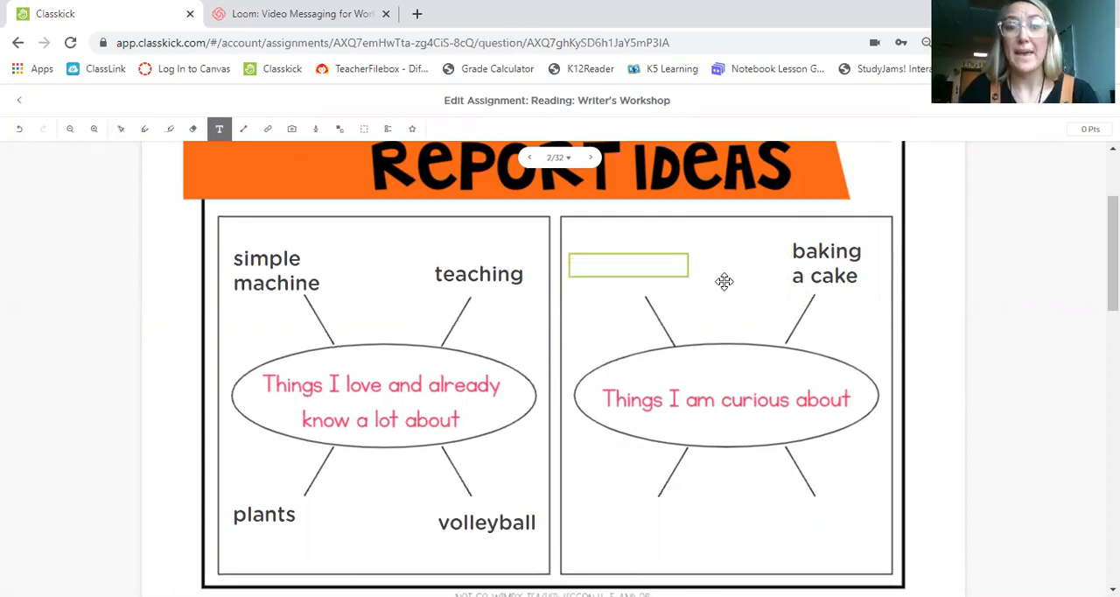
text(baseball)
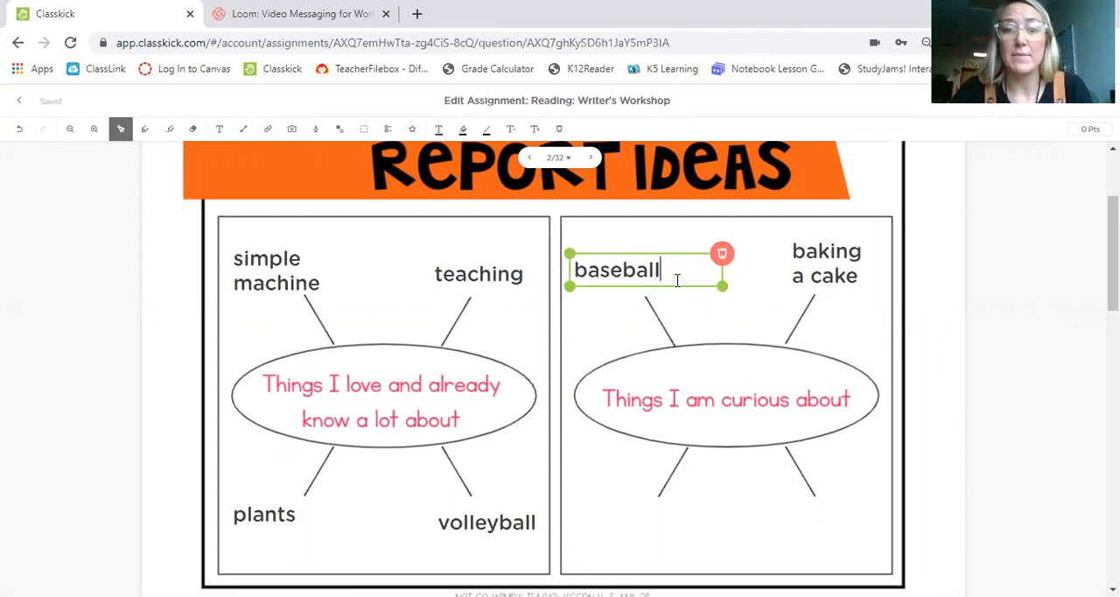
click(943, 361)
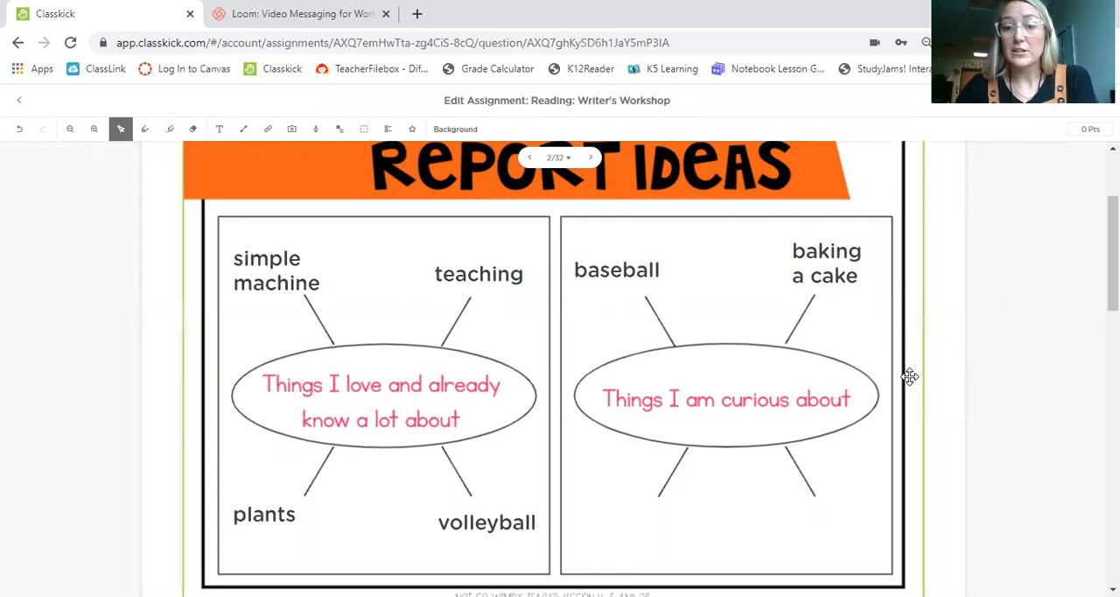
mouse_move(928, 387)
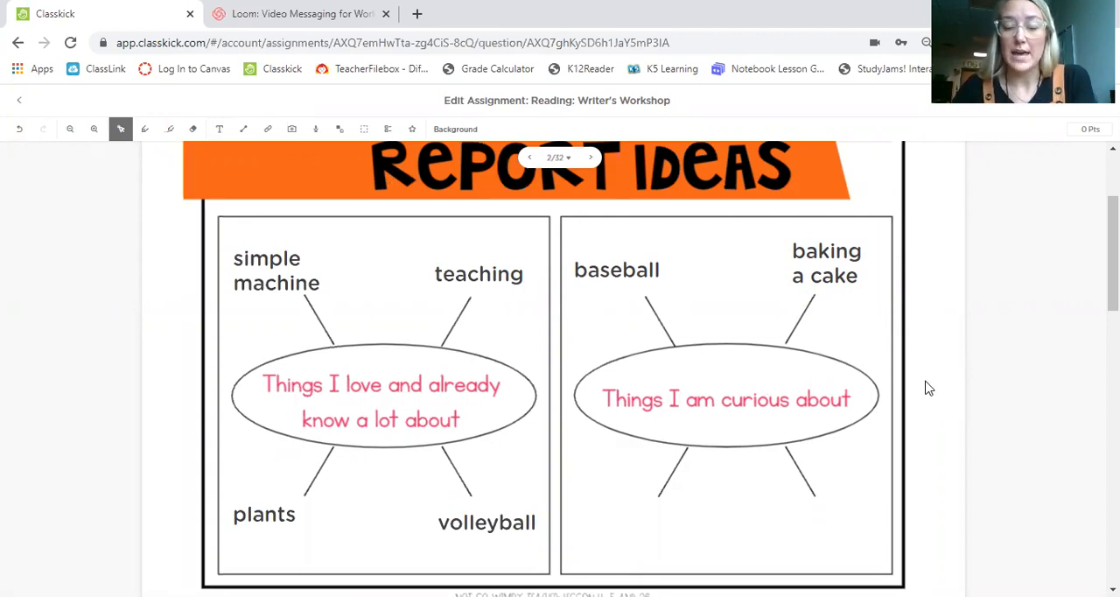
Add 'sloth' at the lower-left spoke and reposition it beside its line
scroll(down, 3)
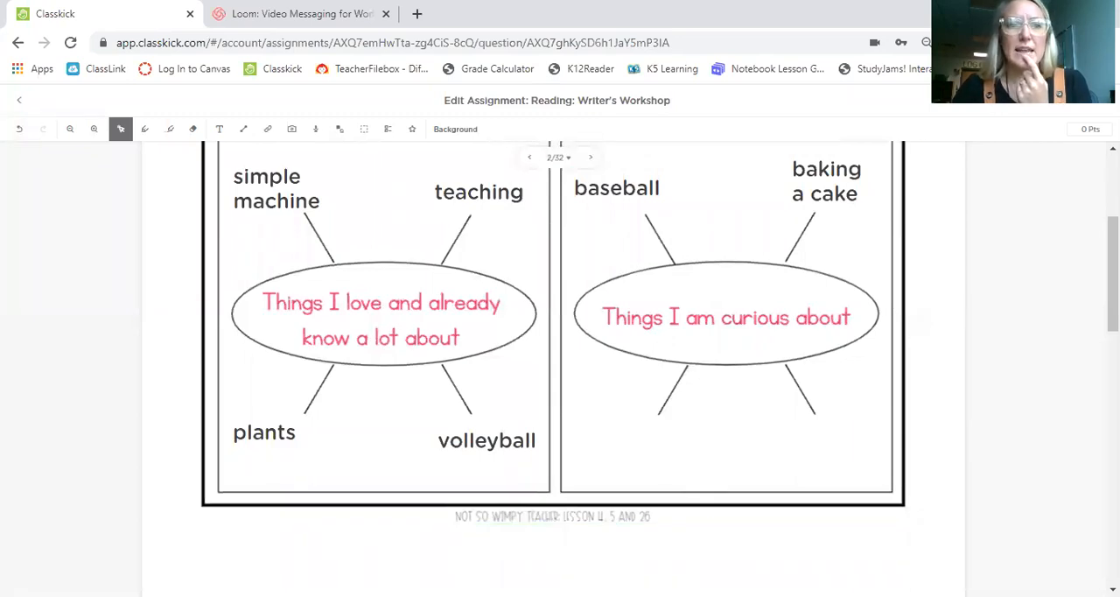
mouse_move(145, 129)
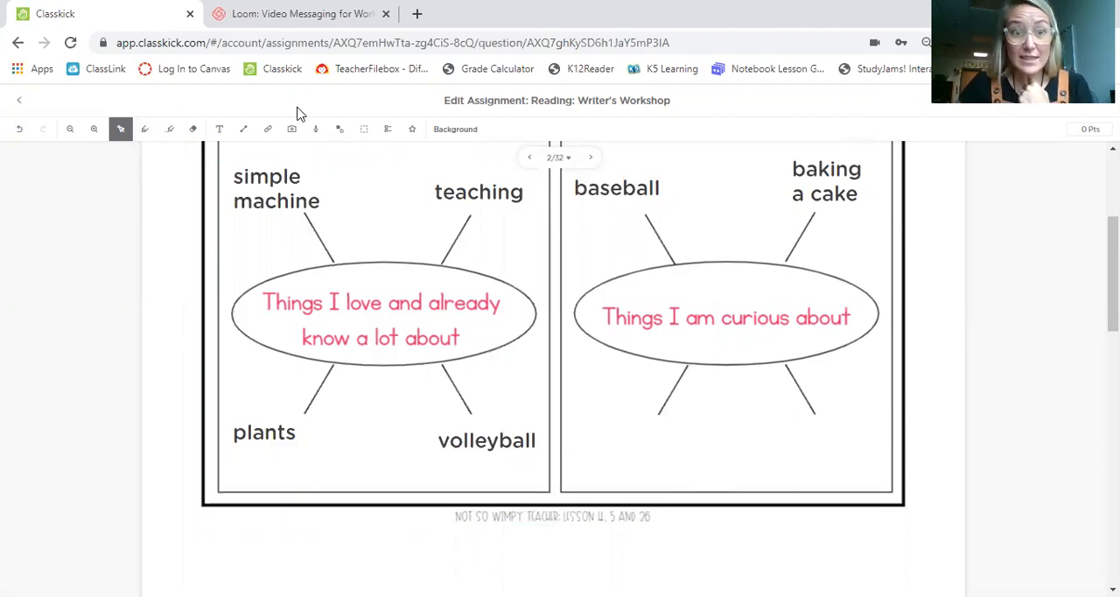
click(219, 128)
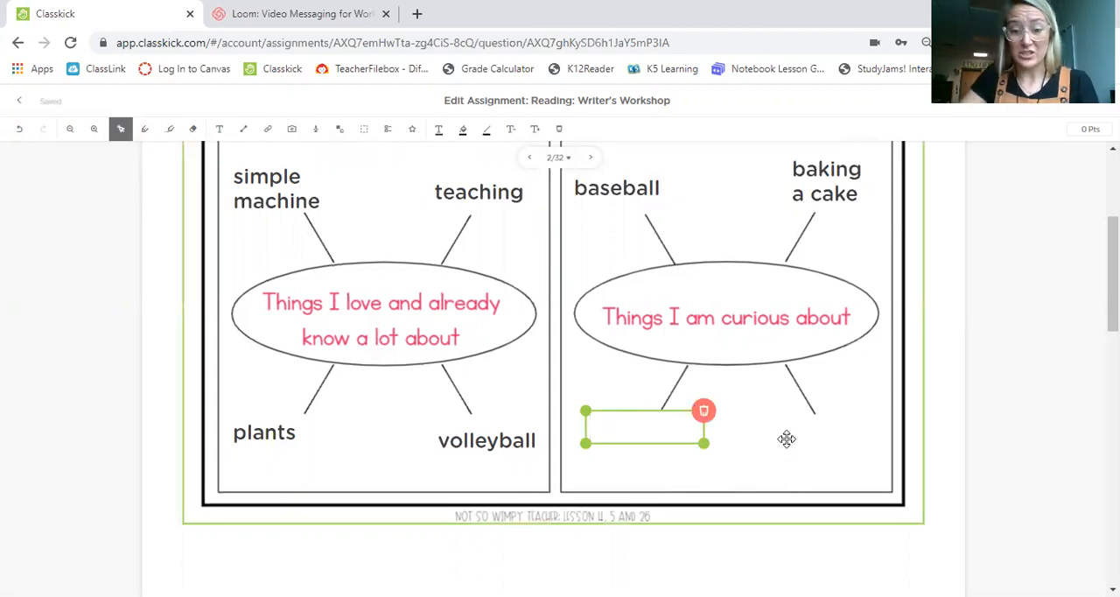
text(sloth)
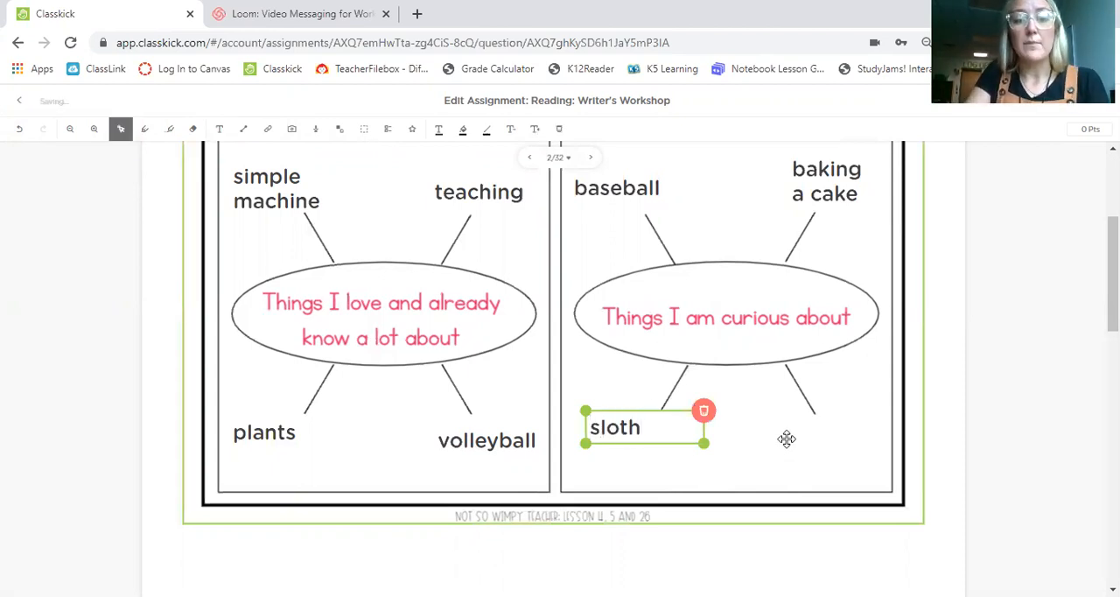
mouse_move(751, 424)
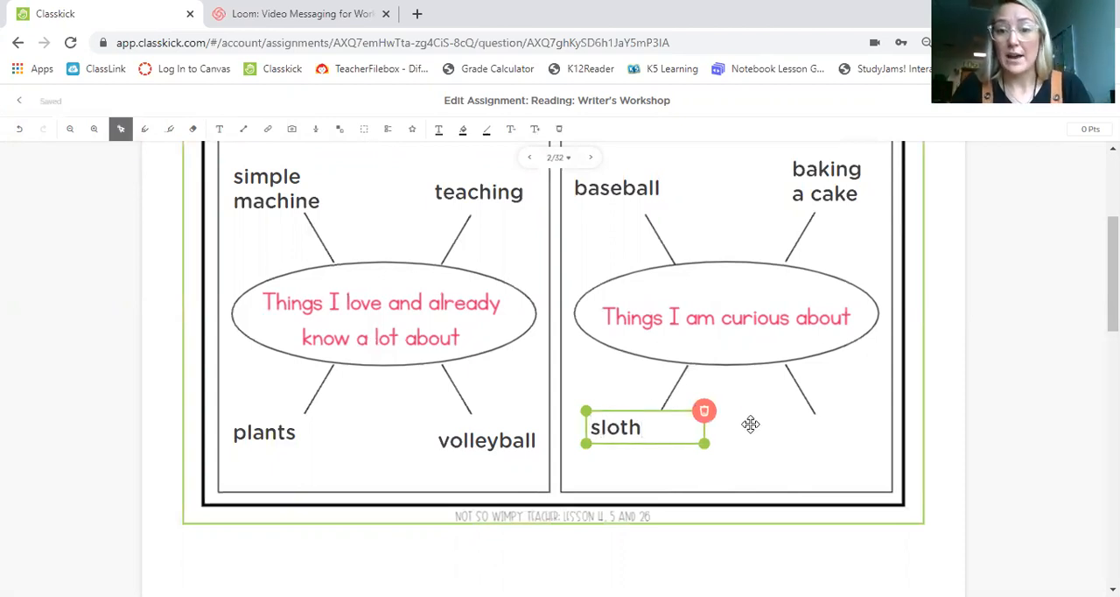
click(941, 418)
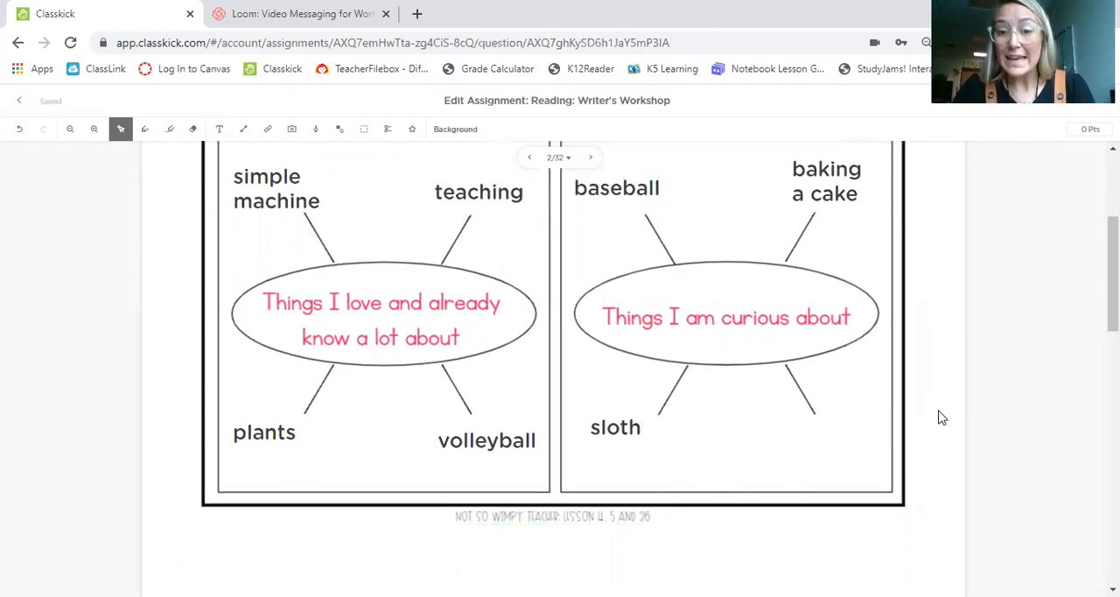
click(641, 429)
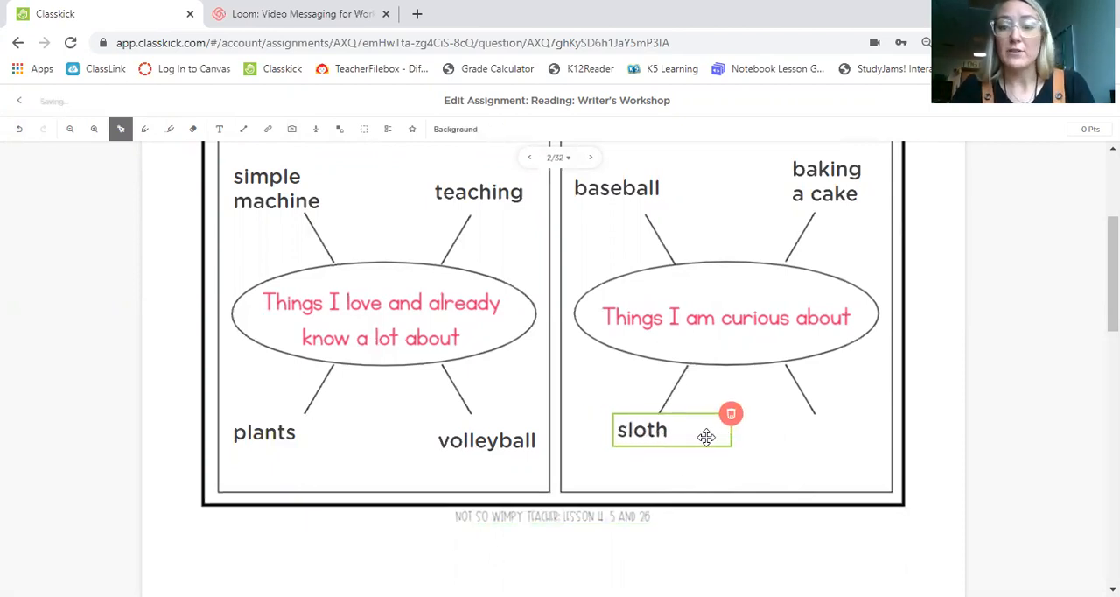
click(643, 428)
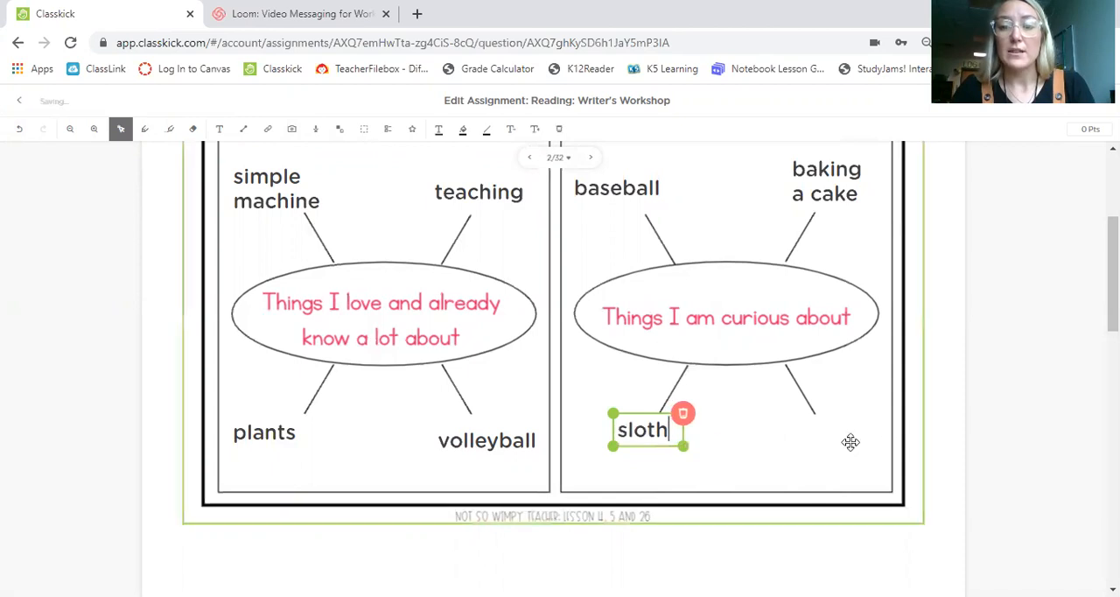
click(220, 128)
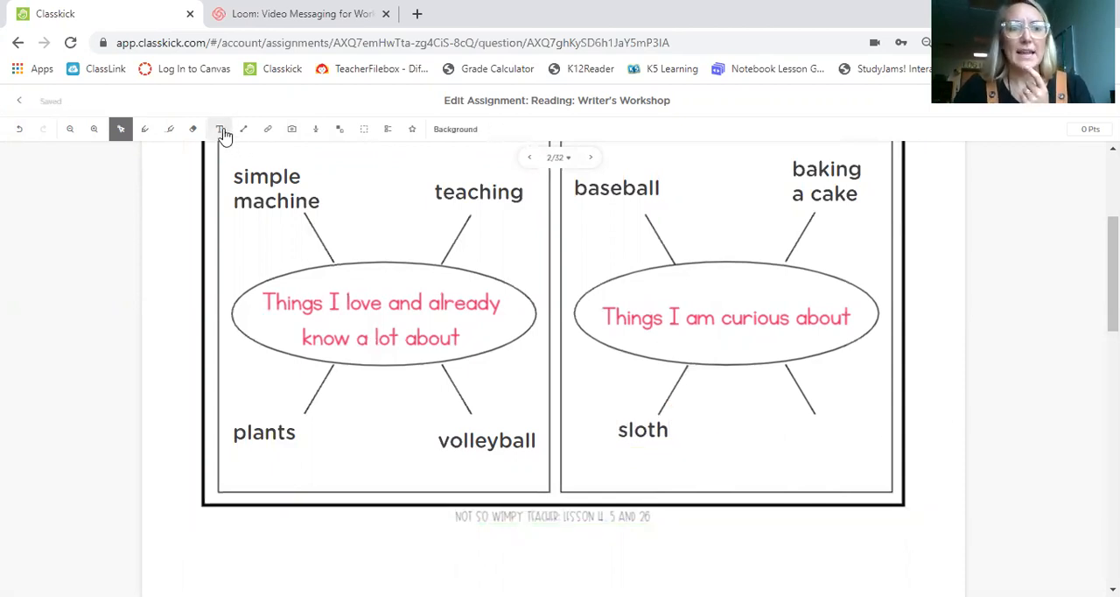
Add 'Europe' at the lower-right spoke of the curious-about oval
click(220, 129)
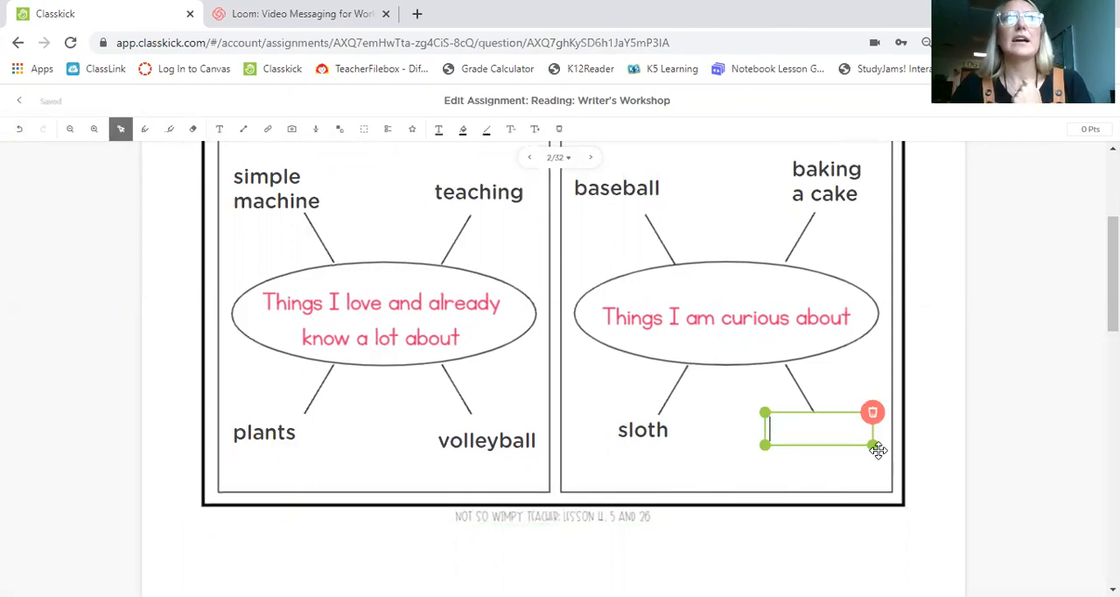
text(eur)
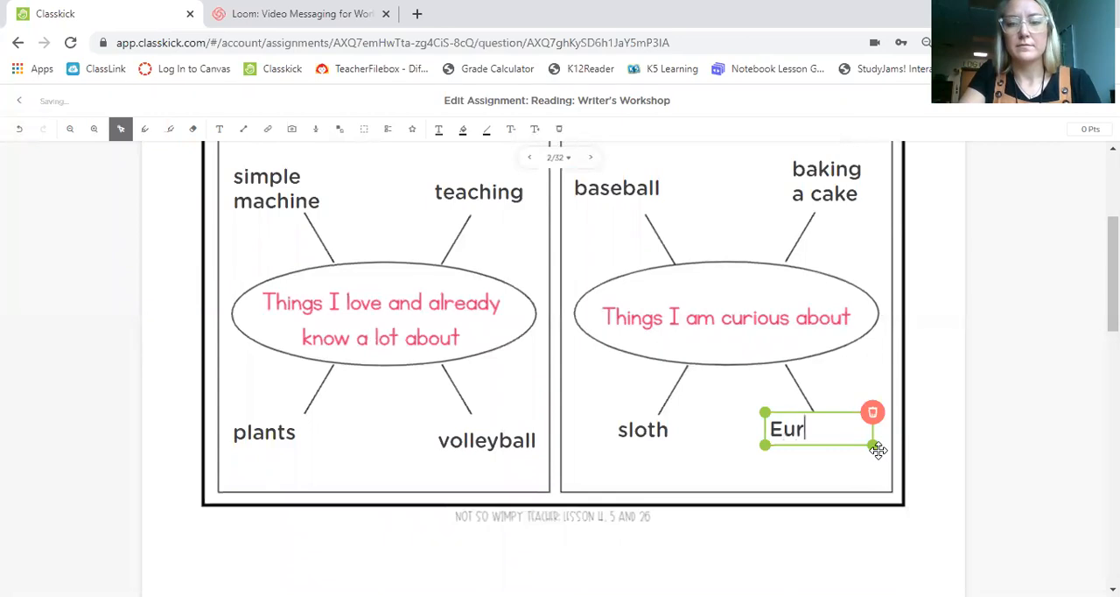
text(ope)
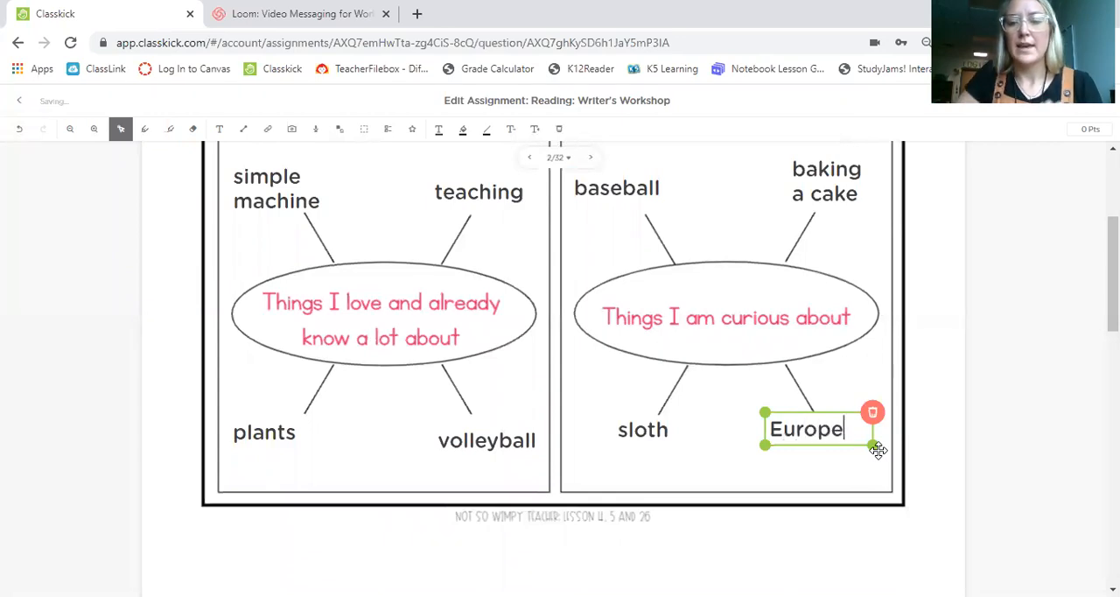
click(951, 486)
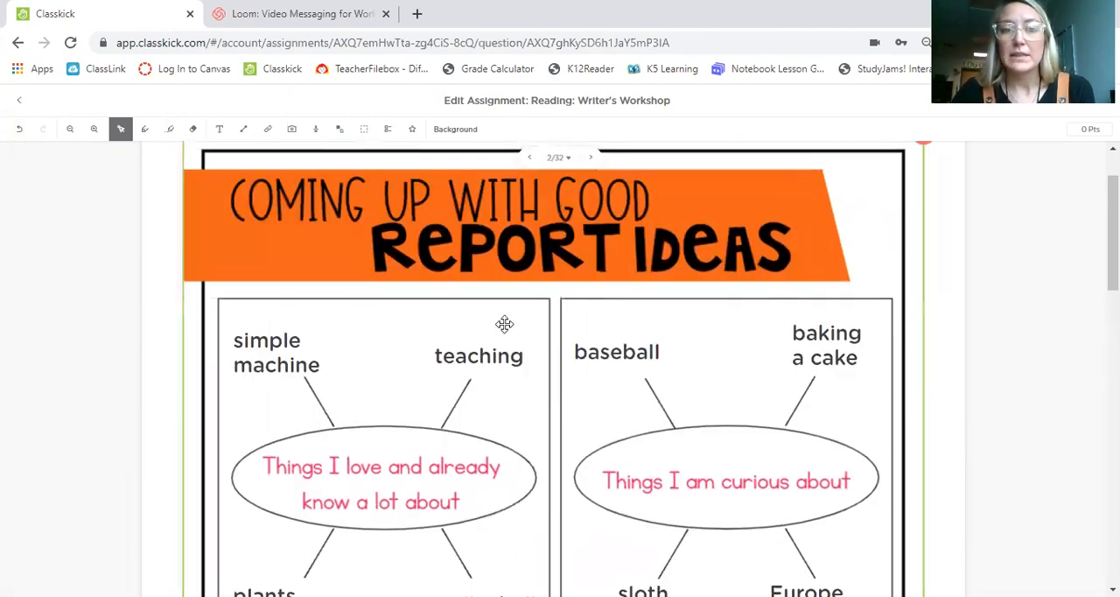
mouse_move(706, 265)
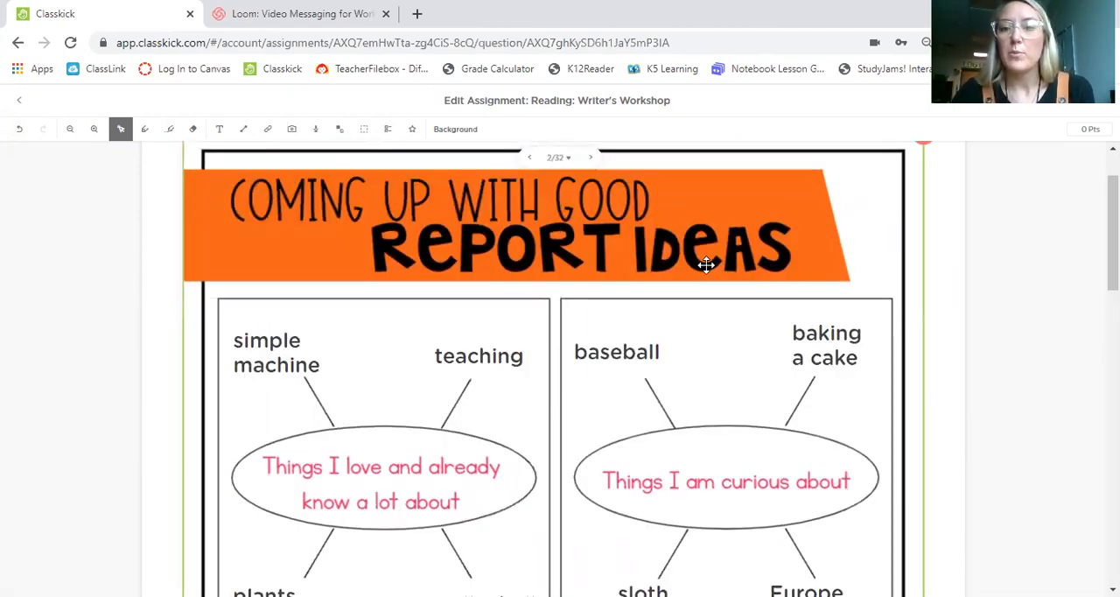
scroll(down, 3)
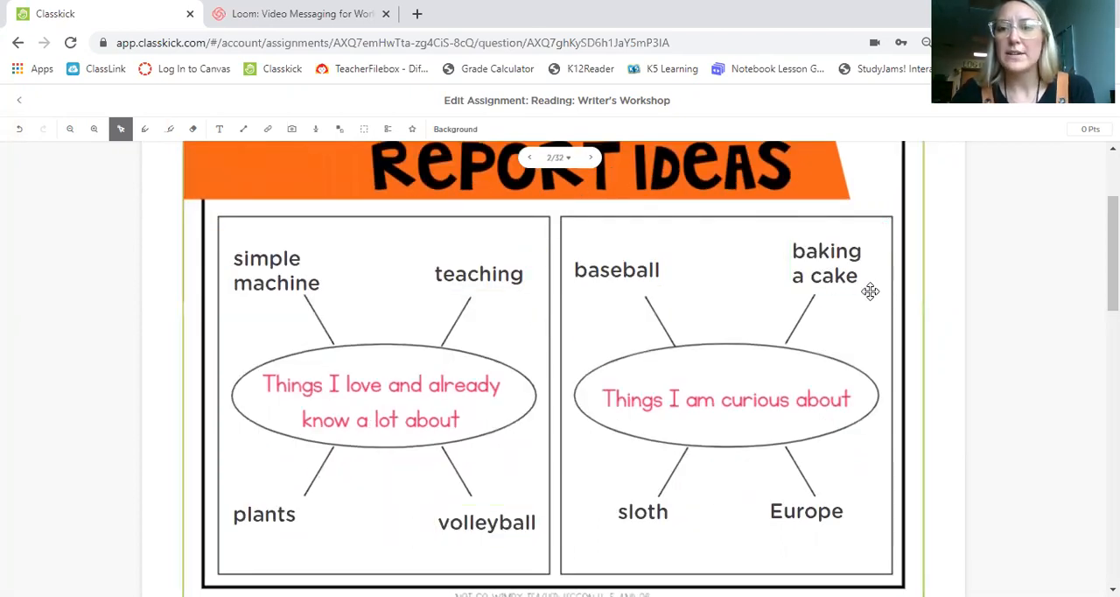
mouse_move(729, 413)
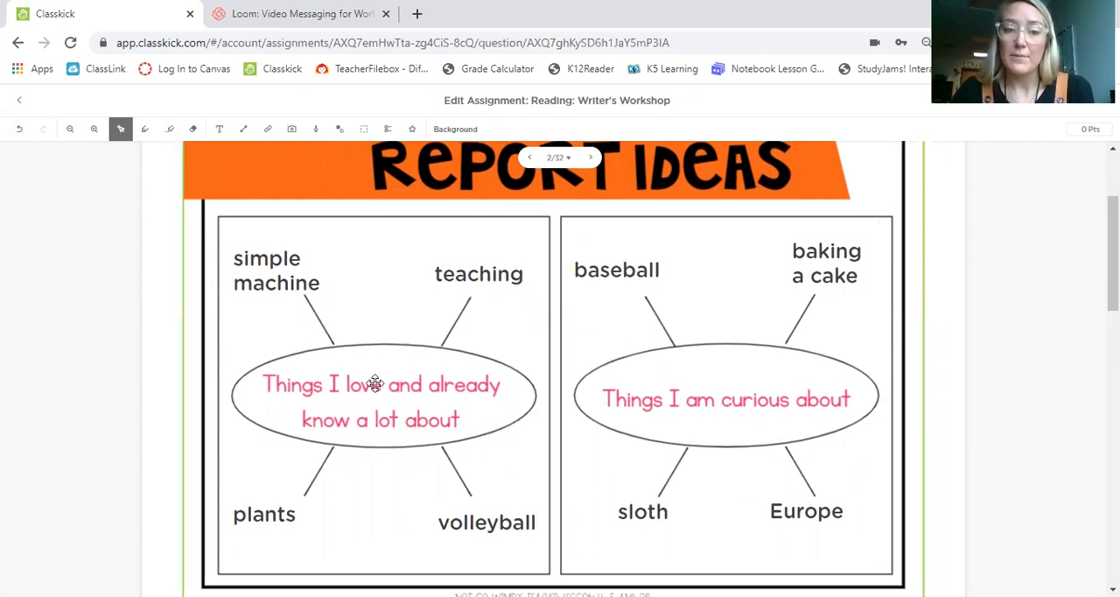
mouse_move(877, 336)
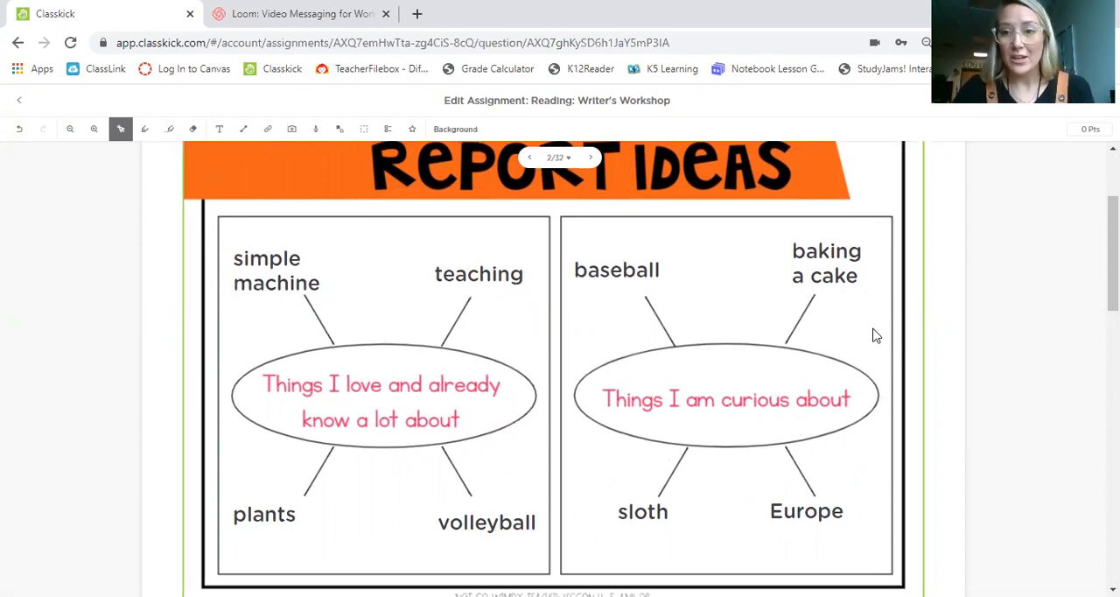
mouse_move(650, 536)
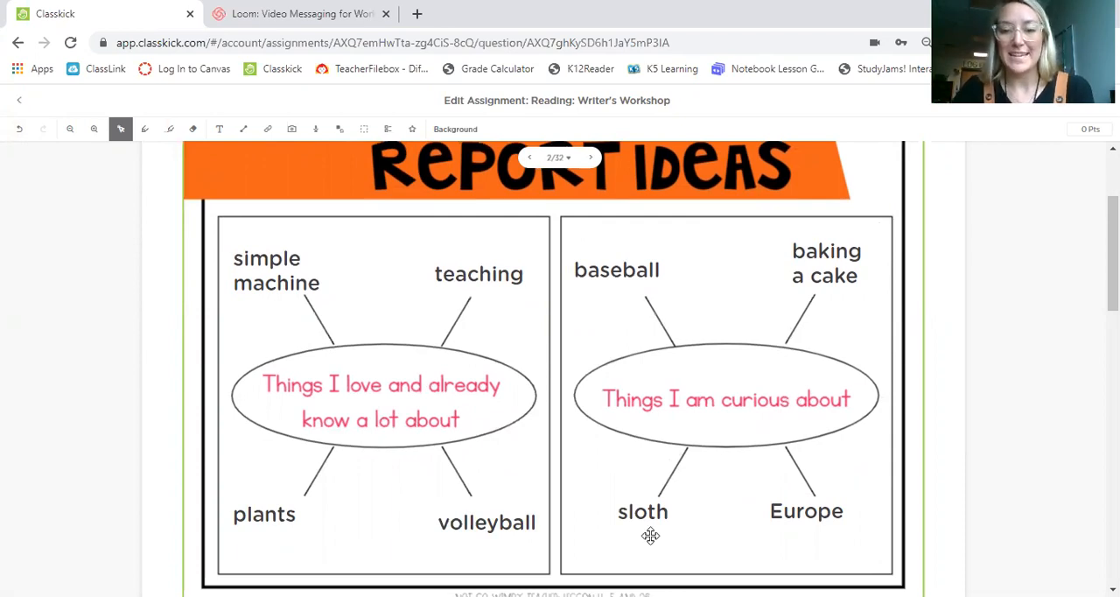